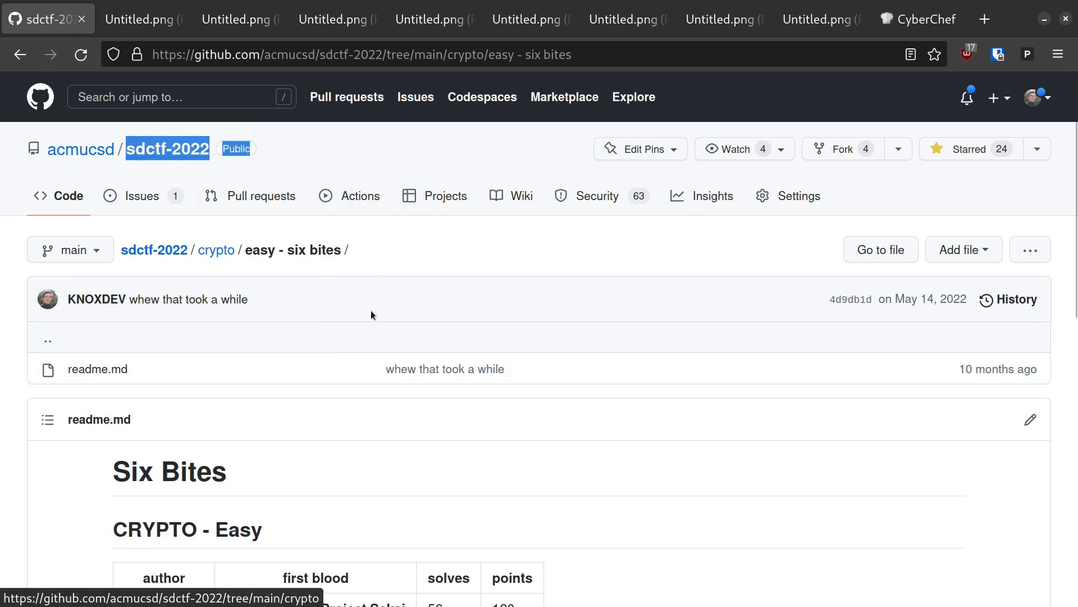
Step: Highlight the prompt's opening words and the phrase 'six bites', then show the Six Bites => Six Bytes hint image
{"action": "scroll", "scroll_direction": "down", "scroll_amount": 3}
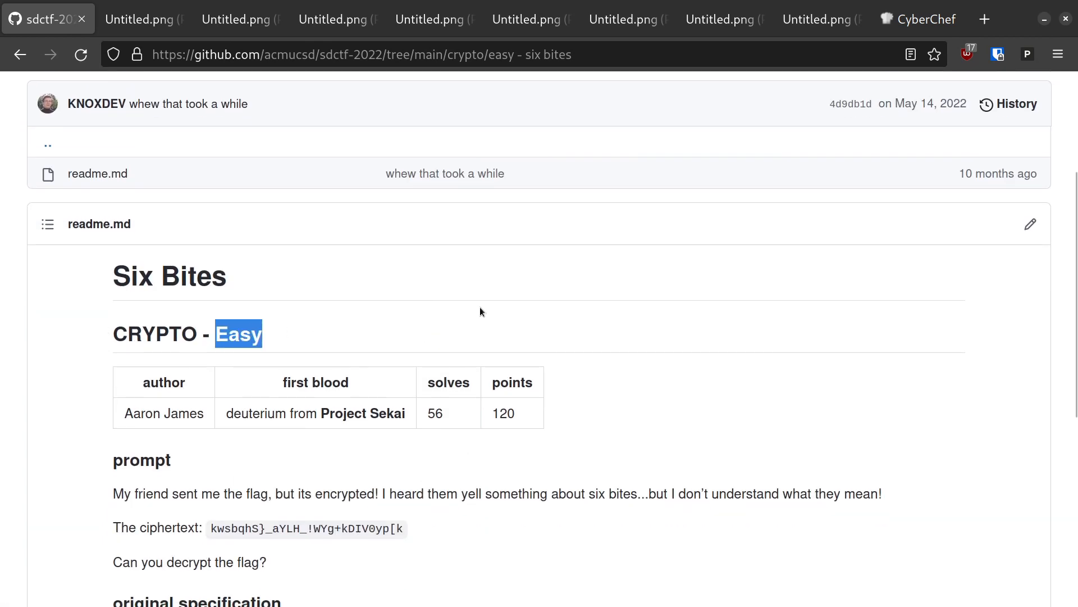
{"action": "scroll", "scroll_direction": "down", "scroll_amount": 3}
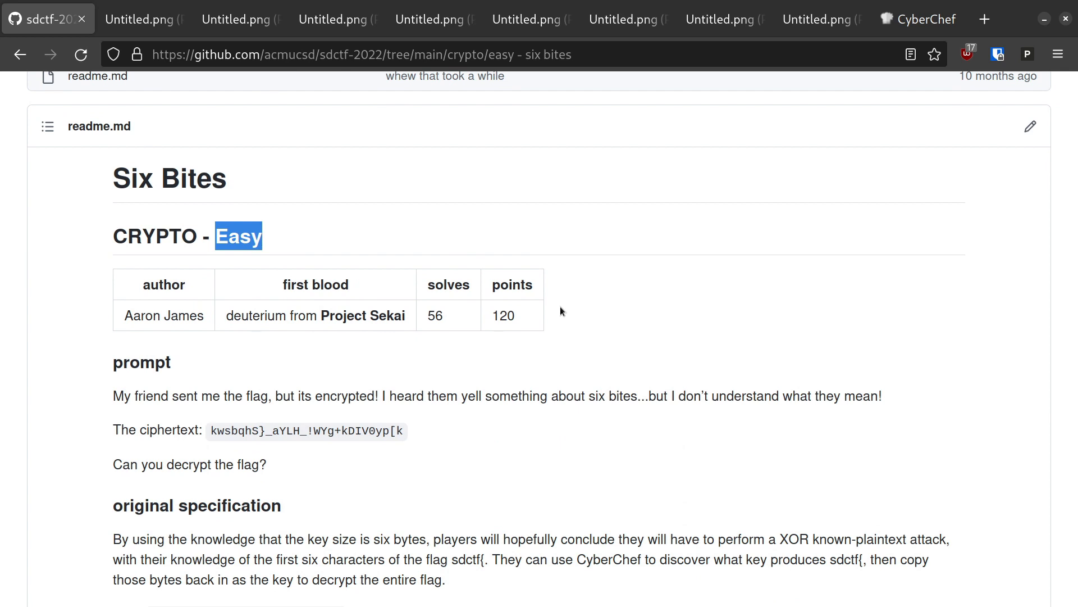
{"action": "mouse_move", "coordinate": [400, 250]}
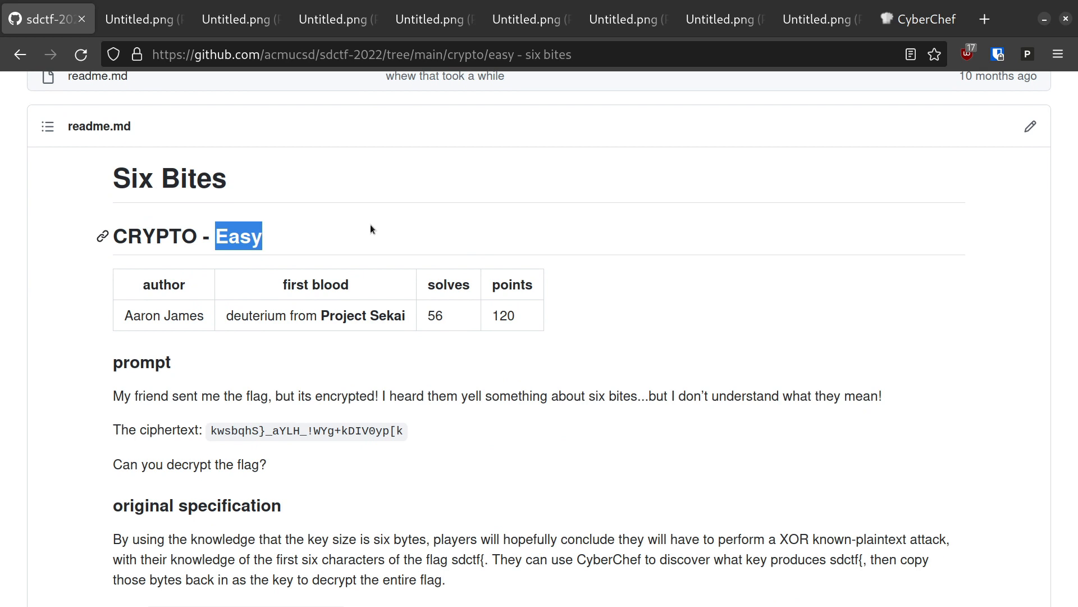
{"action": "scroll", "scroll_direction": "down", "scroll_amount": 3}
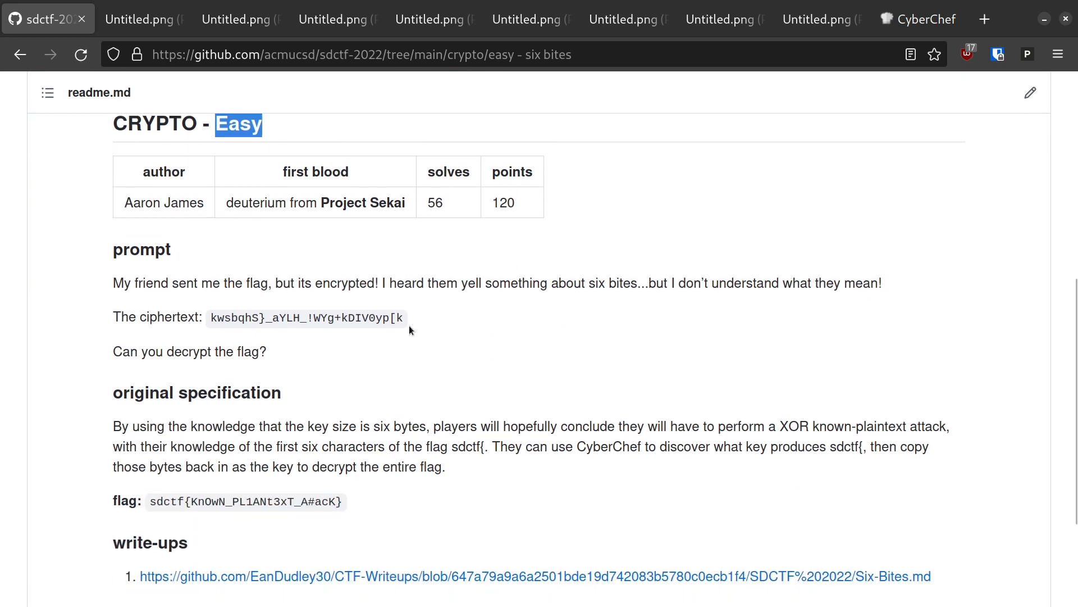
{"action": "scroll", "scroll_direction": "down", "scroll_amount": 3}
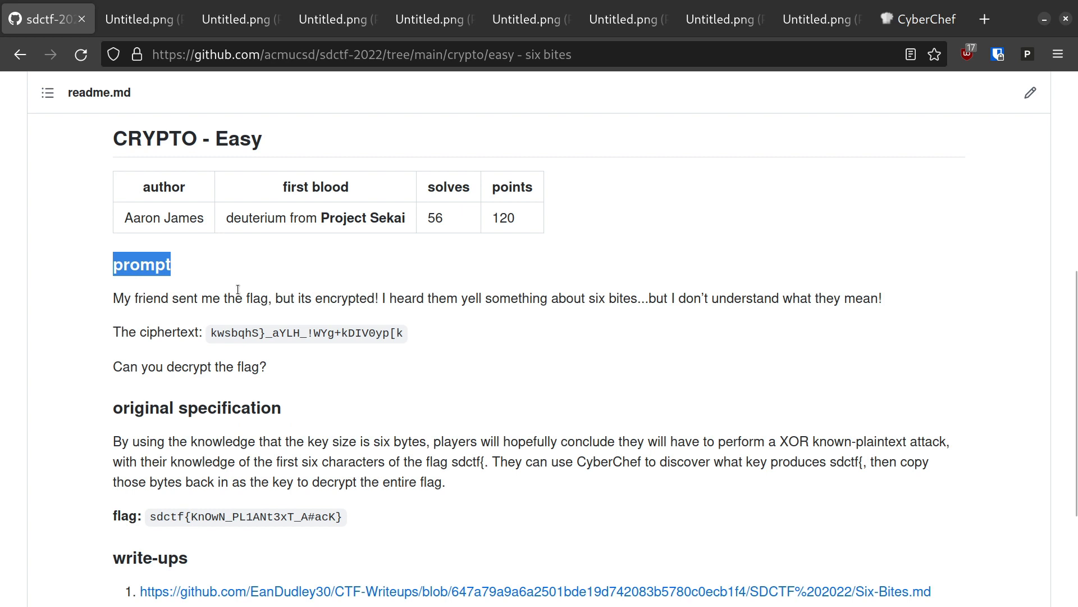
{"action": "mouse_move", "coordinate": [231, 292]}
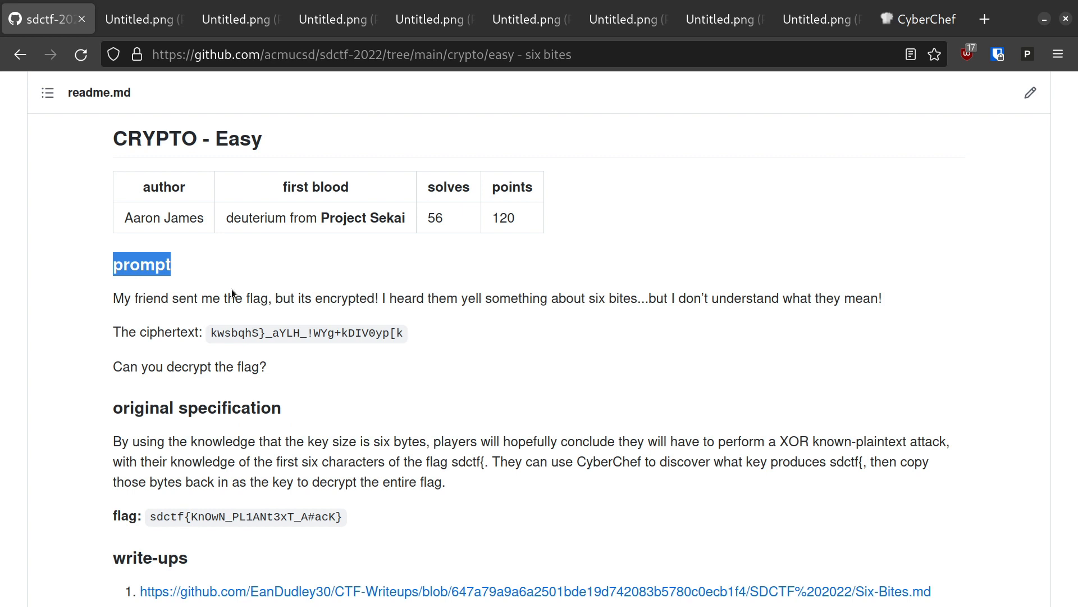
{"action": "scroll", "scroll_direction": "down", "scroll_amount": 3}
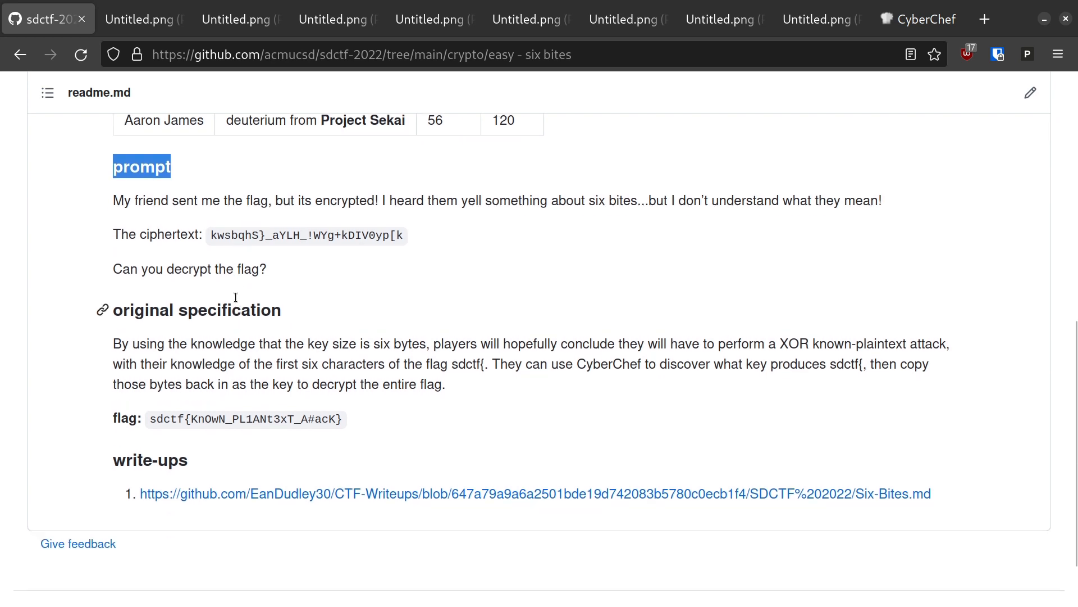
{"action": "mouse_move", "coordinate": [284, 228]}
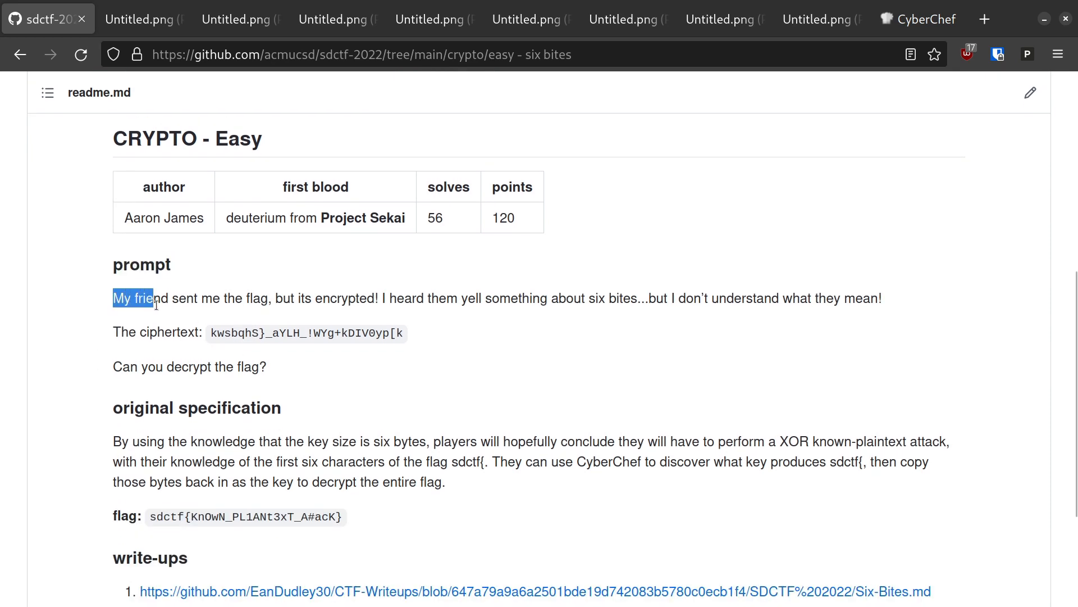
{"action": "left_click_drag", "start_coordinate": [155, 299], "coordinate": [380, 299]}
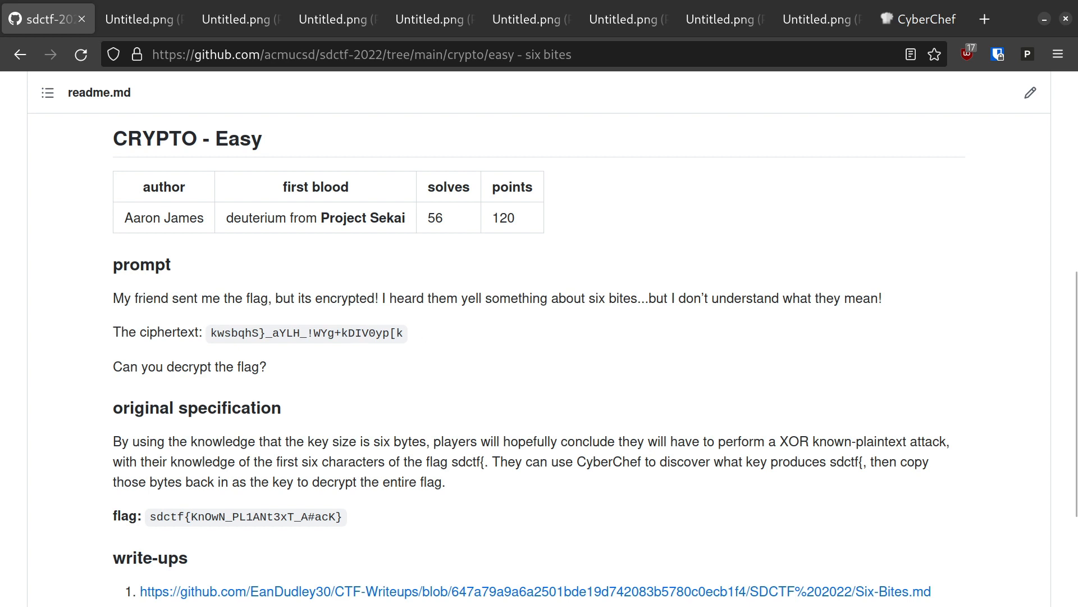
{"action": "mouse_move", "coordinate": [288, 364]}
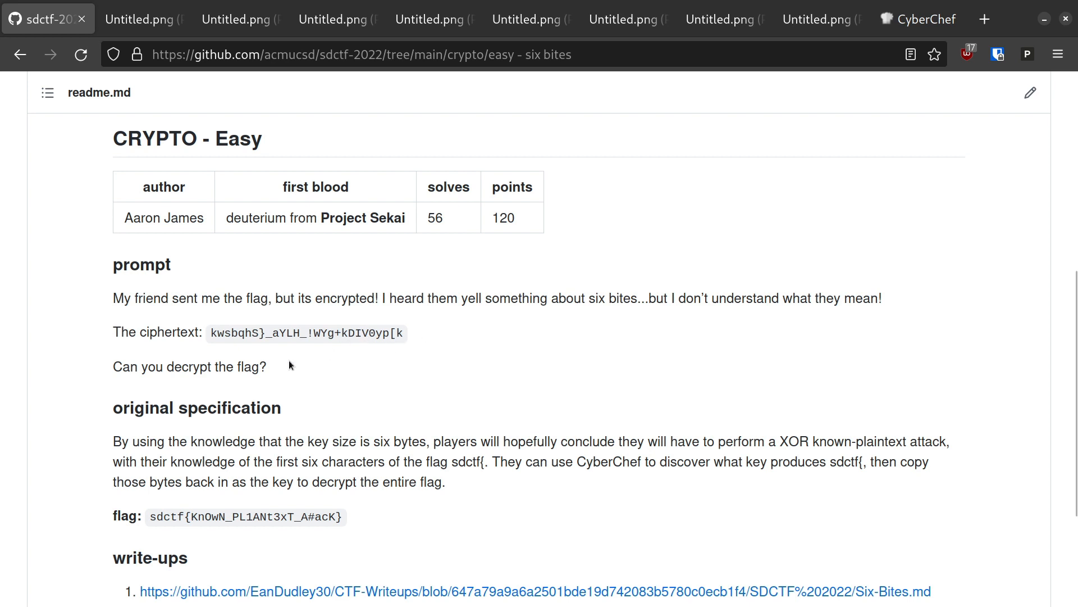
{"action": "mouse_move", "coordinate": [268, 336]}
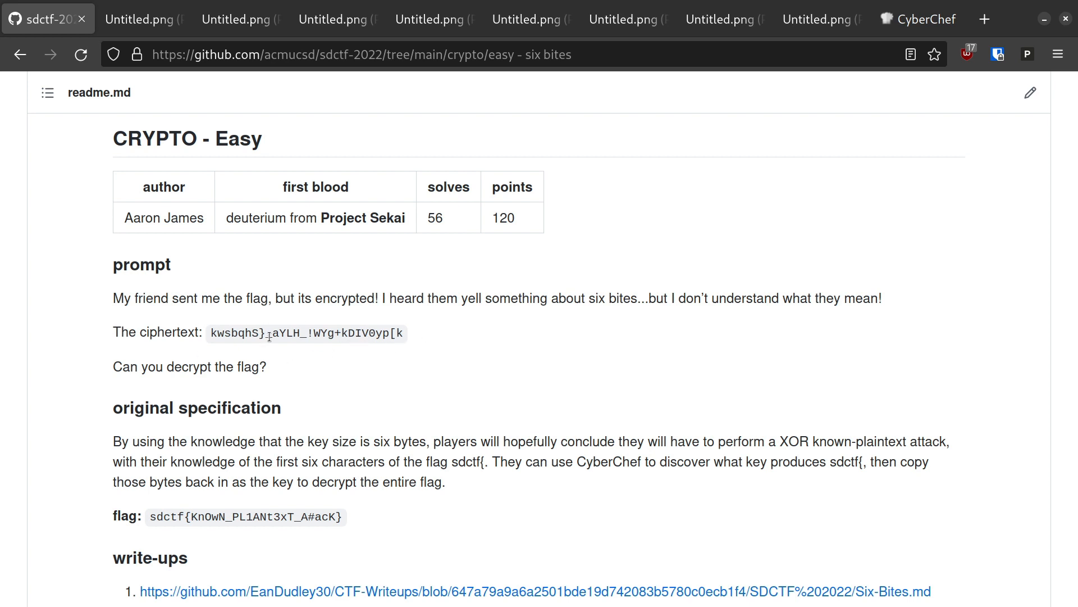
{"action": "mouse_move", "coordinate": [489, 259]}
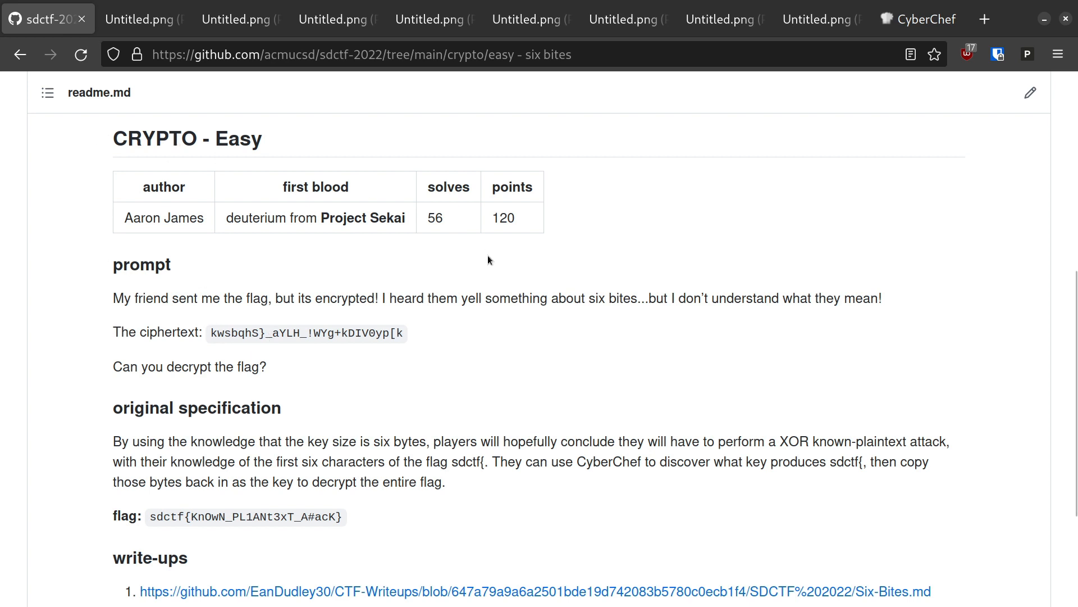
{"action": "double_click", "coordinate": [612, 298]}
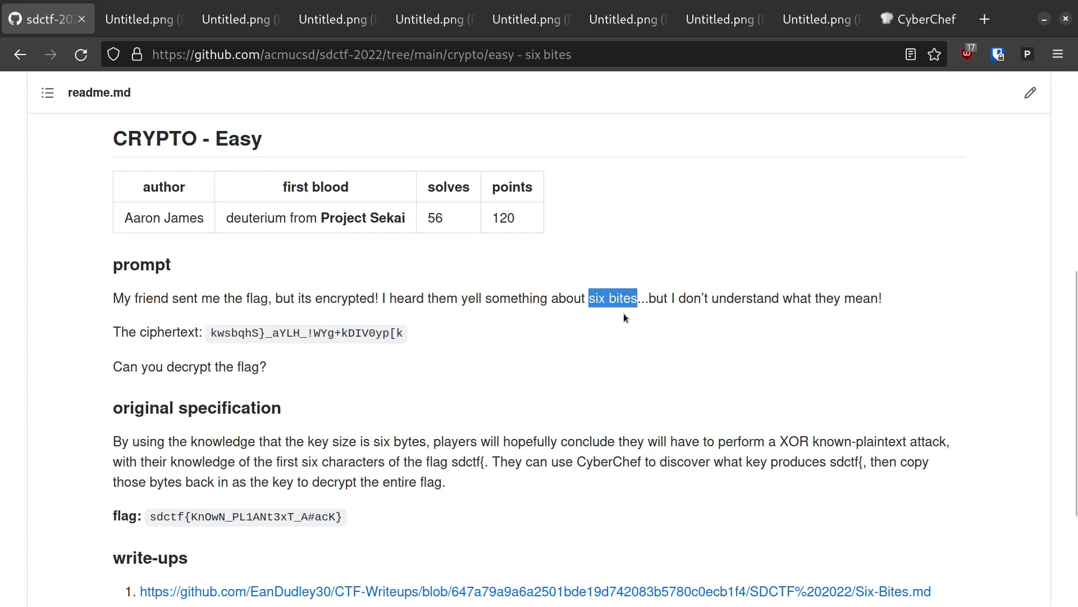
{"action": "left_click", "coordinate": [138, 19]}
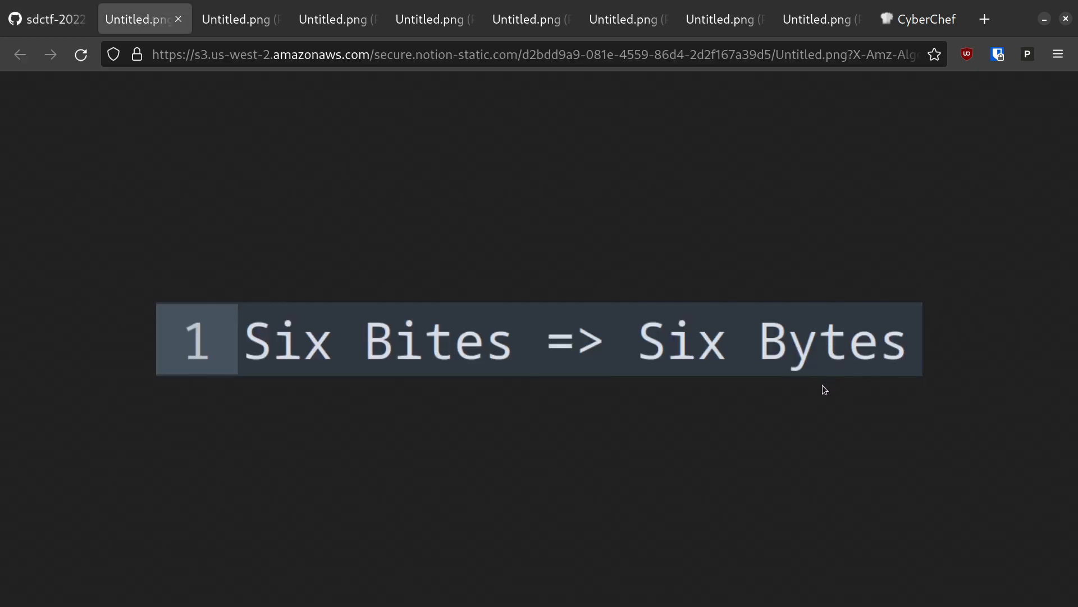
{"action": "mouse_move", "coordinate": [887, 273]}
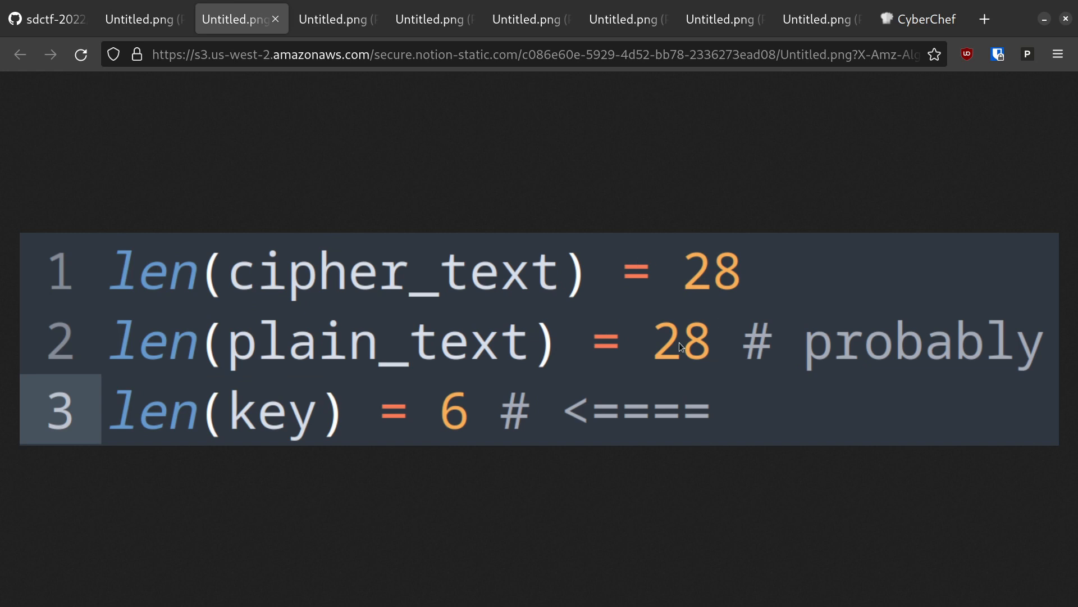
{"action": "mouse_move", "coordinate": [693, 377]}
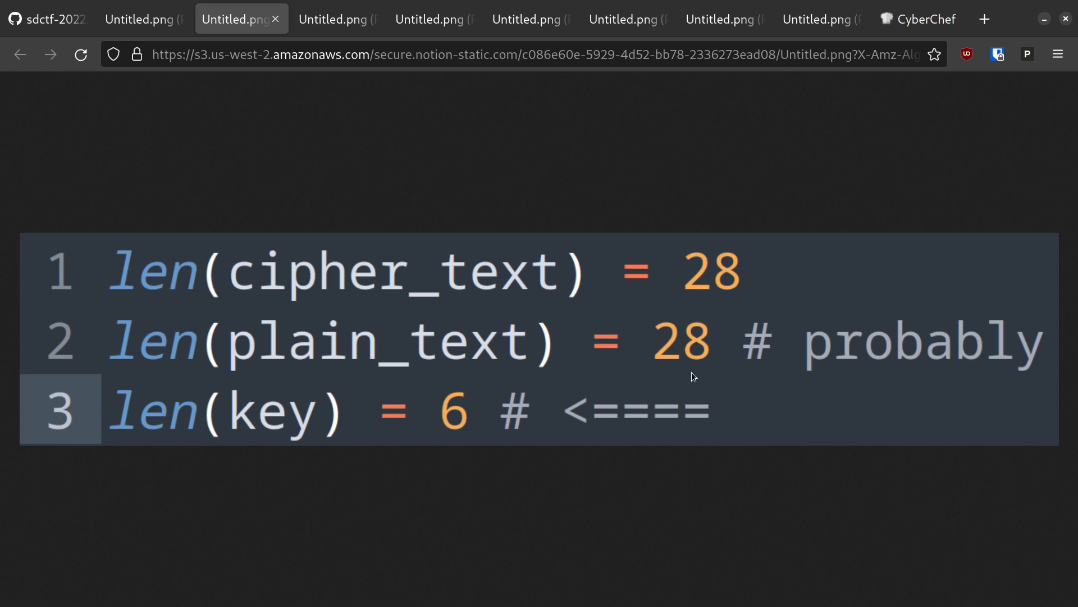
{"action": "mouse_move", "coordinate": [406, 510]}
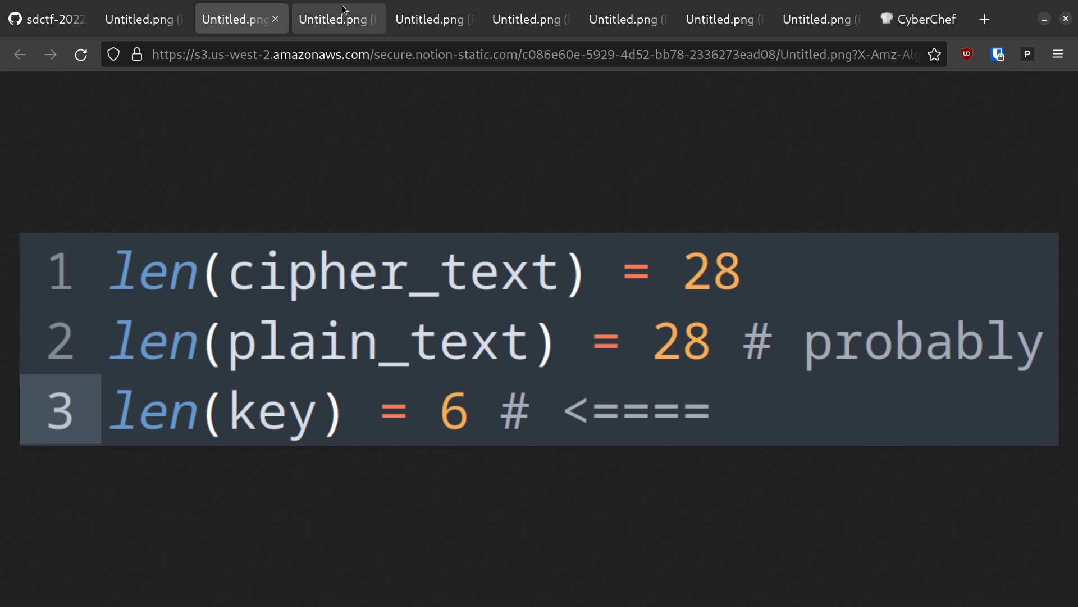
{"action": "mouse_move", "coordinate": [338, 19]}
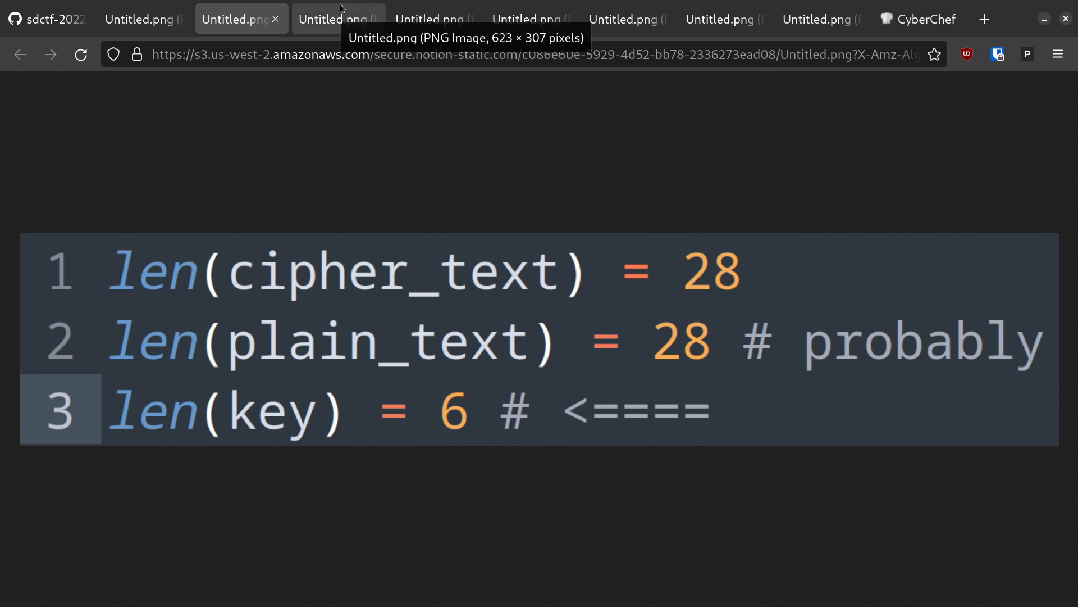
Step: Show the image illustrating a short key like KEY repeating across 'HELLO WORLD!'
{"action": "left_click", "coordinate": [338, 19]}
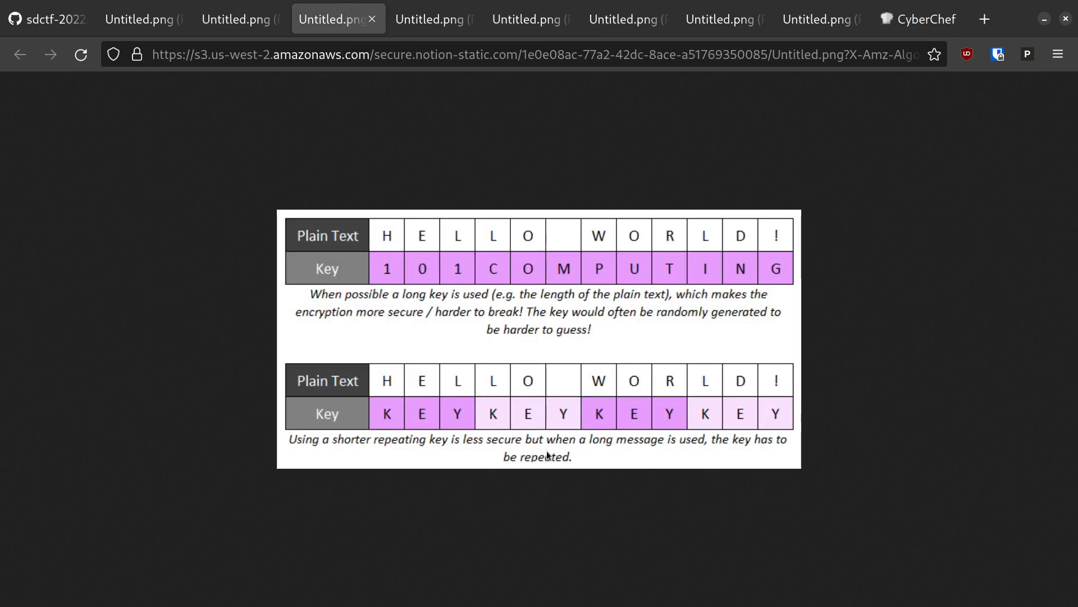
{"action": "mouse_move", "coordinate": [660, 426]}
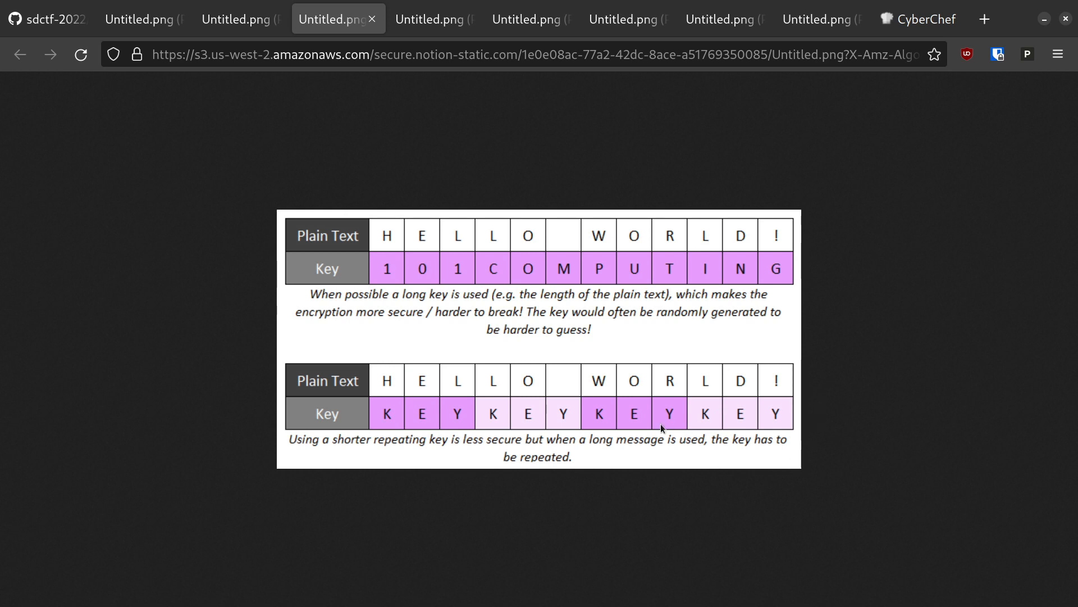
{"action": "mouse_move", "coordinate": [772, 414]}
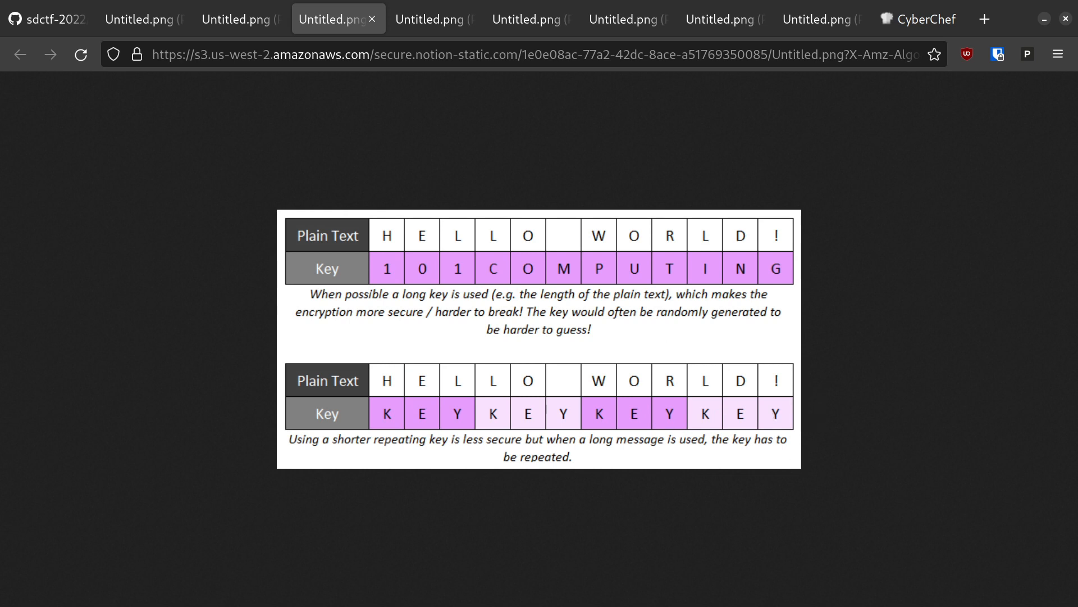
{"action": "mouse_move", "coordinate": [365, 532]}
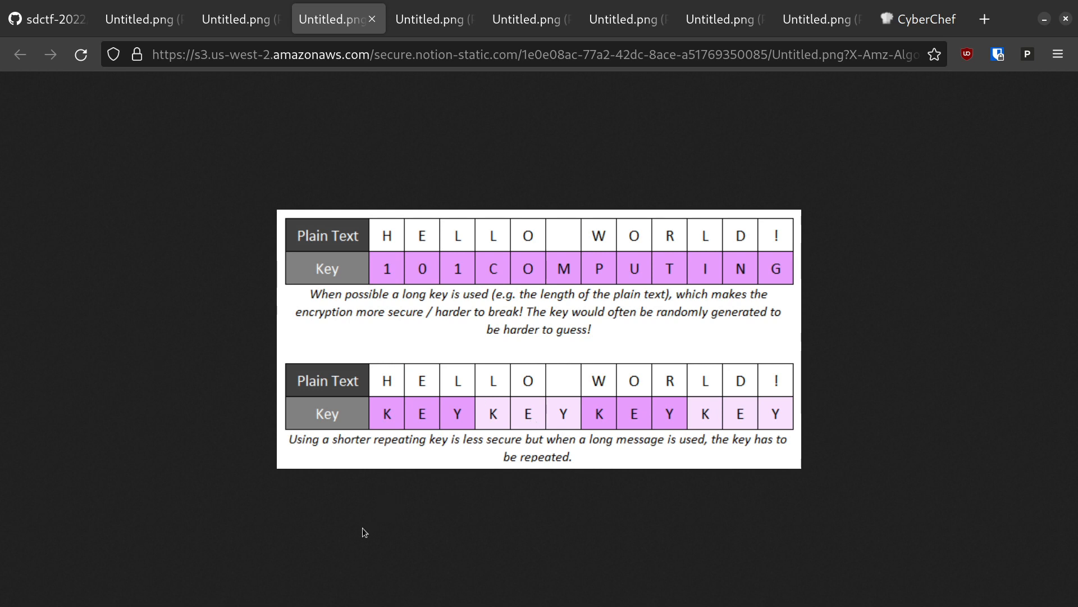
{"action": "mouse_move", "coordinate": [352, 499]}
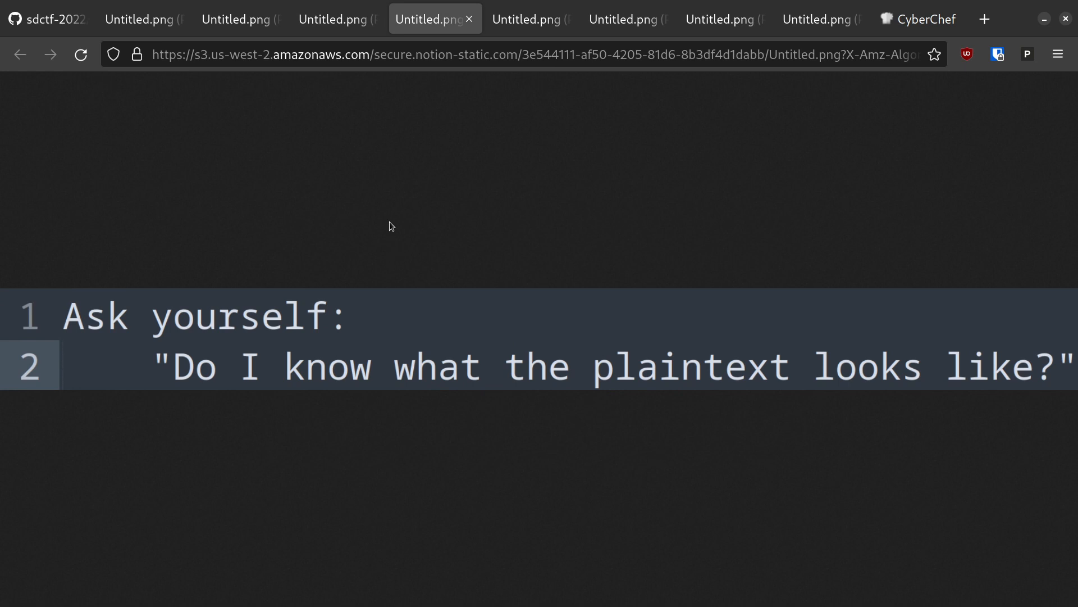
{"action": "mouse_move", "coordinate": [402, 203]}
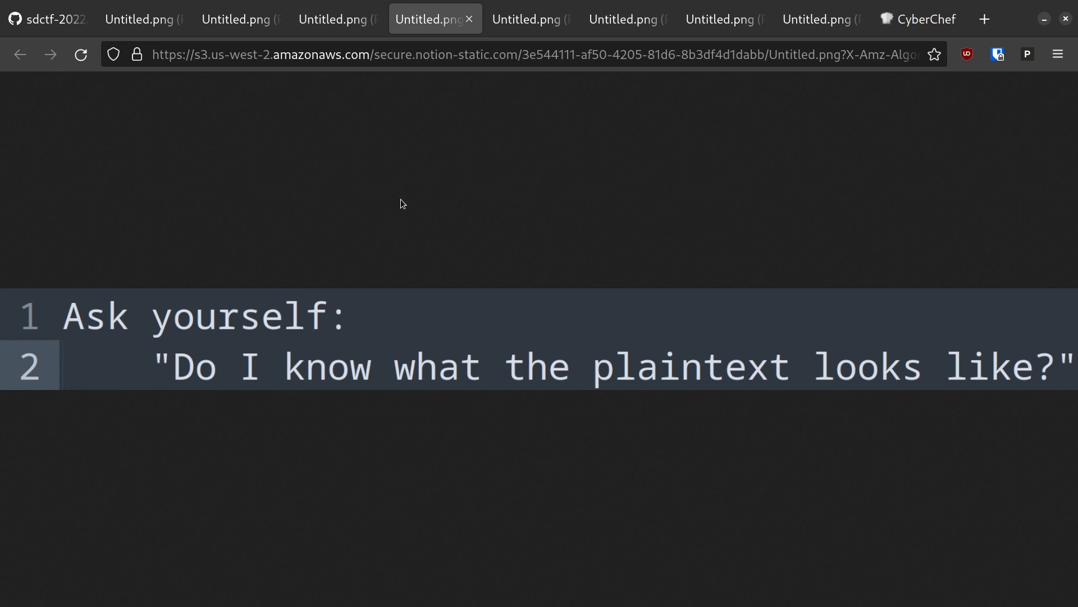
{"action": "mouse_move", "coordinate": [525, 28]}
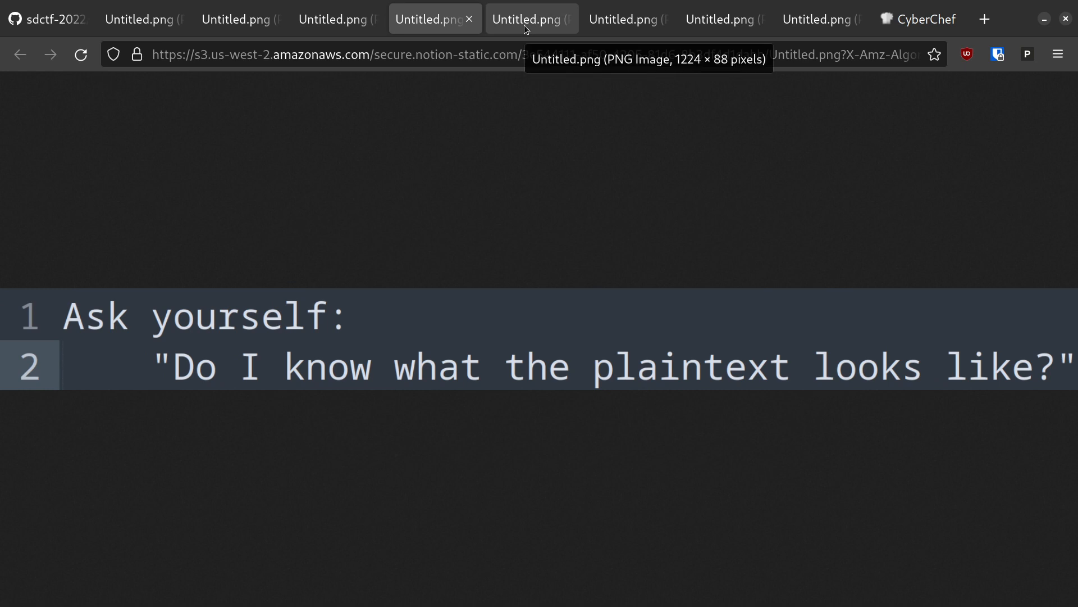
Step: Show the image with the known flag format sdctf{Insert_Unknown_Text_Here}
{"action": "left_click", "coordinate": [532, 19]}
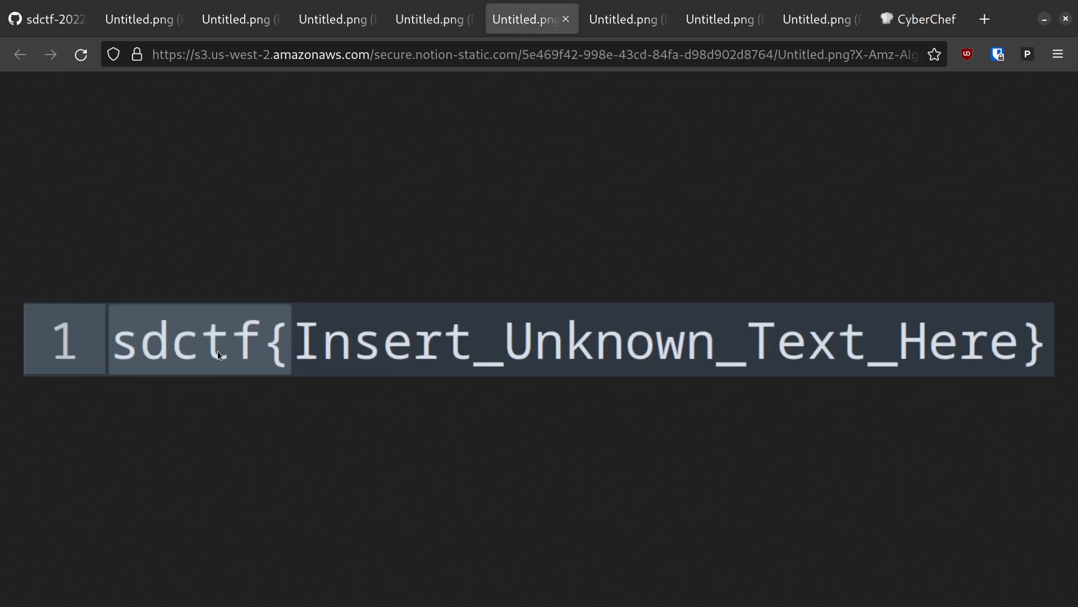
{"action": "mouse_move", "coordinate": [357, 490]}
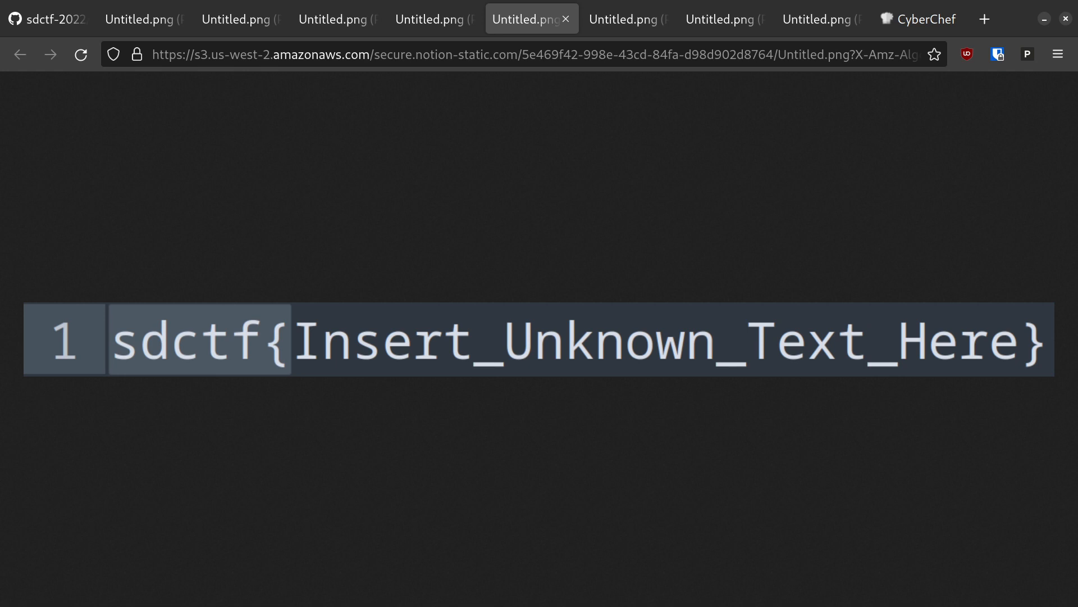
{"action": "mouse_move", "coordinate": [484, 215]}
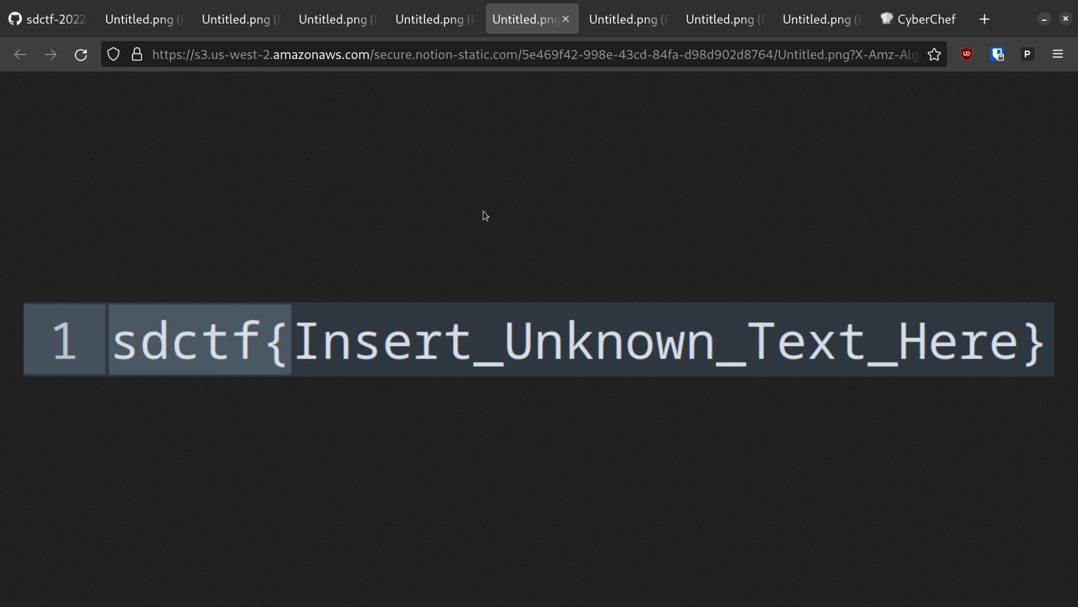
{"action": "mouse_move", "coordinate": [576, 219]}
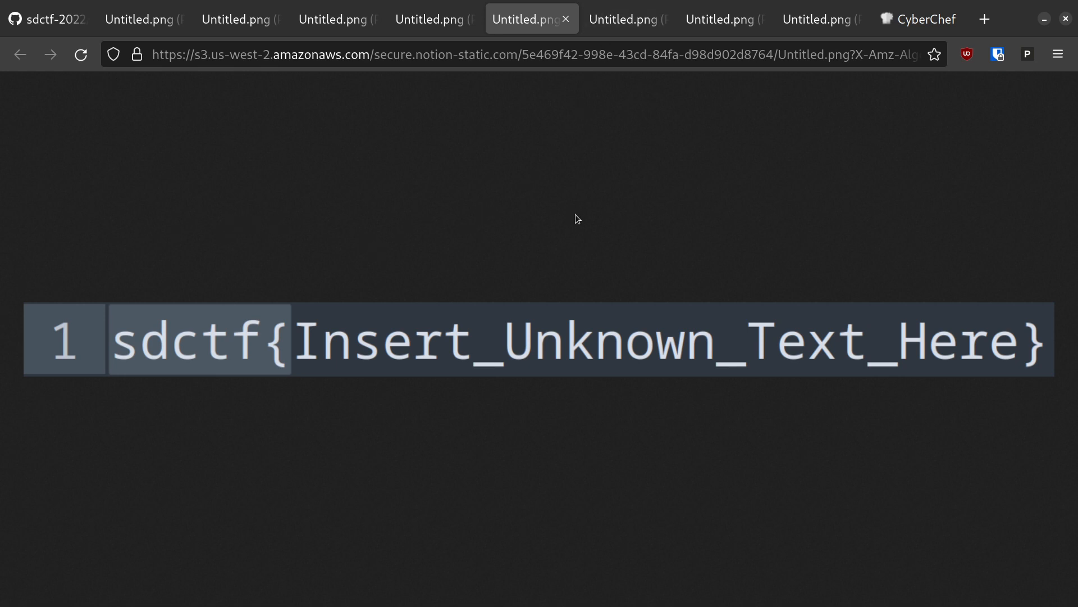
{"action": "mouse_move", "coordinate": [6, 356]}
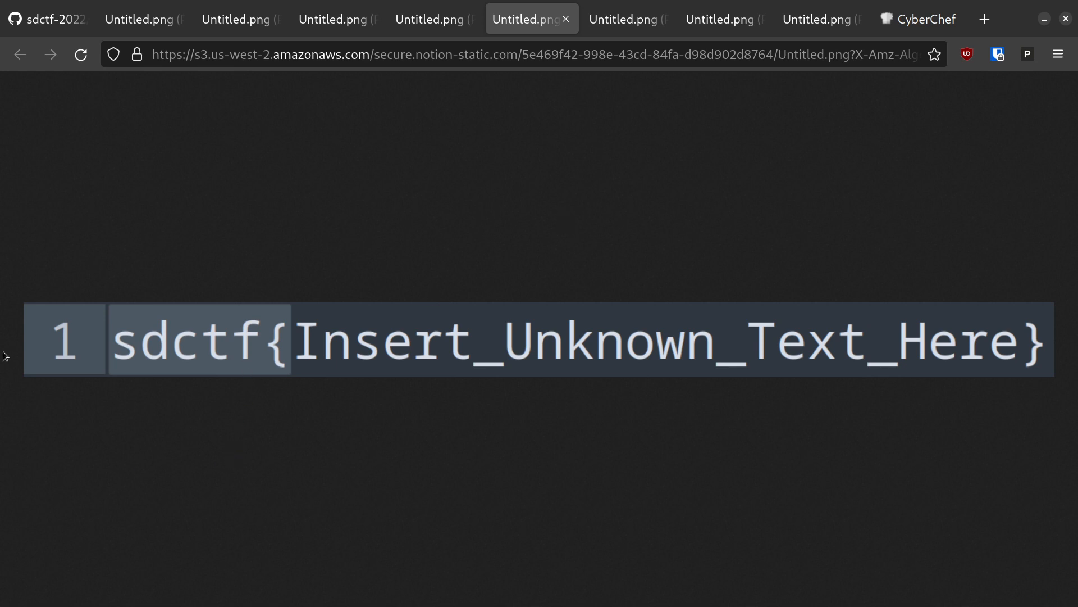
{"action": "mouse_move", "coordinate": [252, 510]}
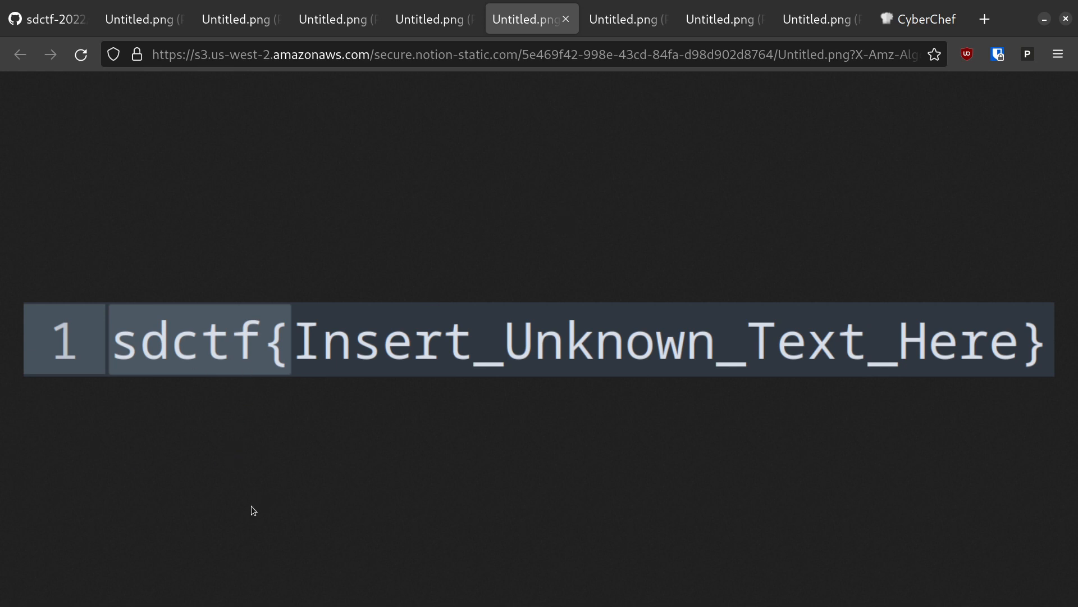
{"action": "mouse_move", "coordinate": [250, 499]}
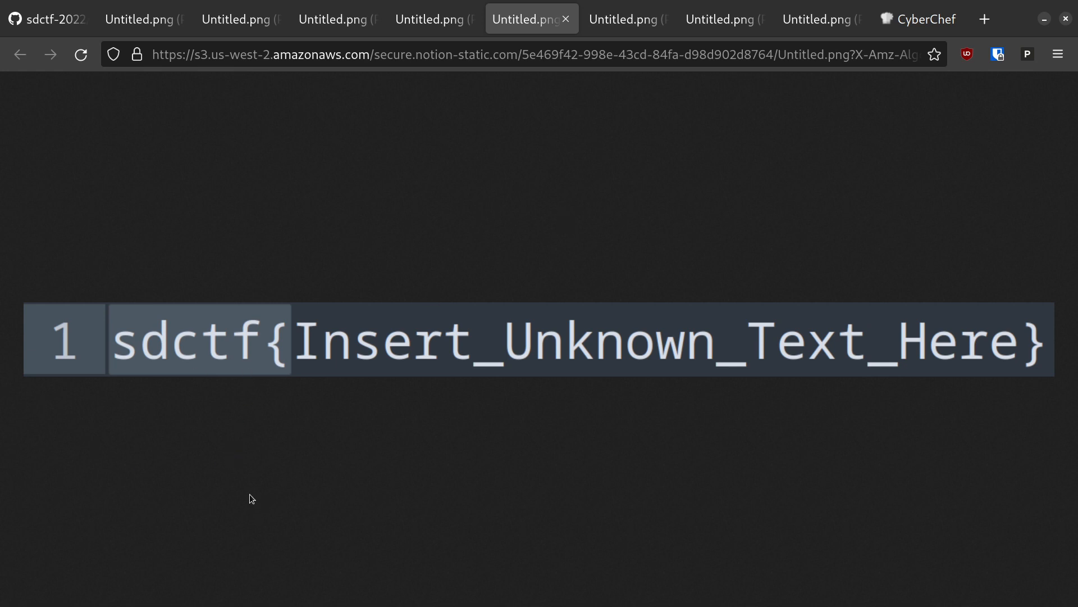
{"action": "mouse_move", "coordinate": [128, 496]}
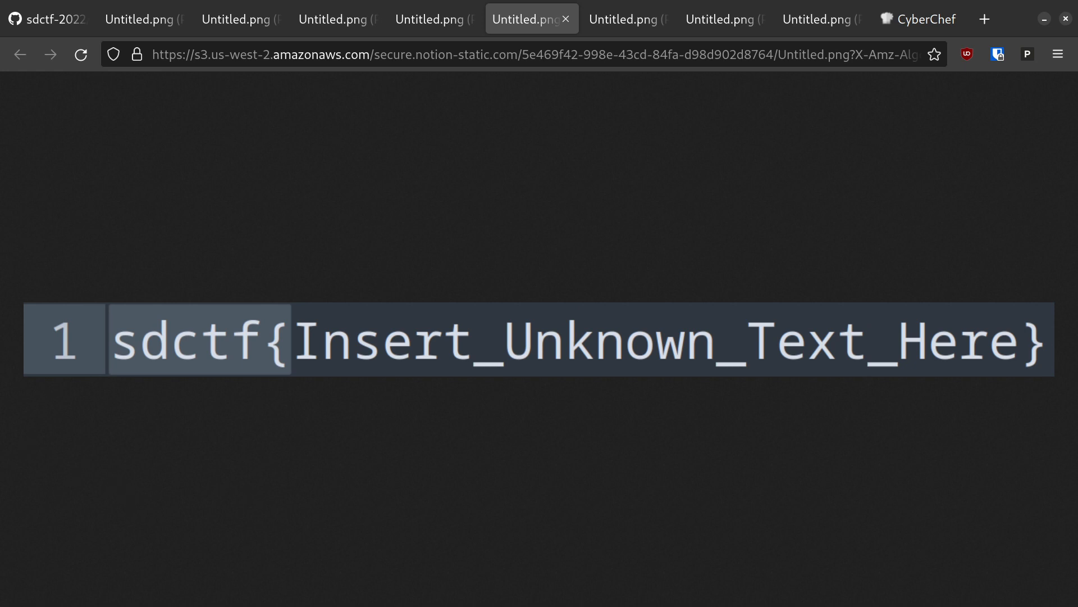
{"action": "mouse_move", "coordinate": [596, 128]}
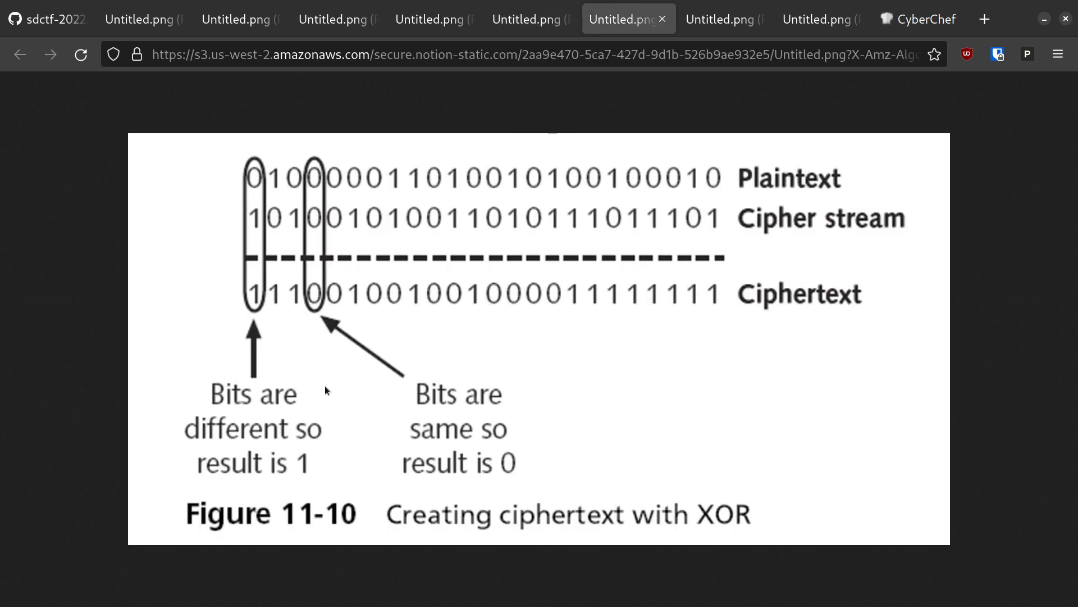
{"action": "mouse_move", "coordinate": [715, 180]}
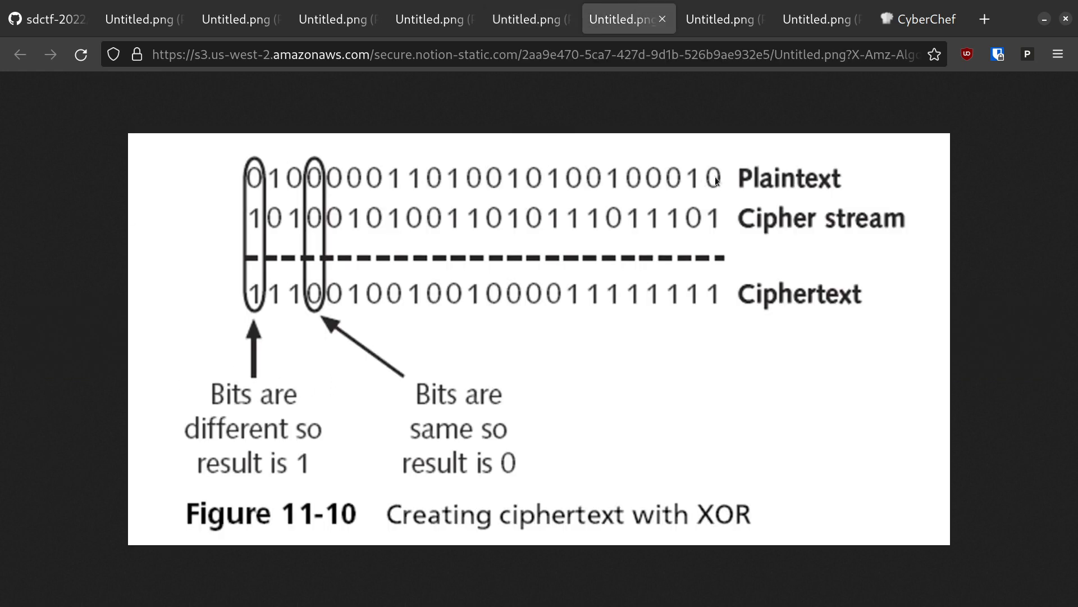
{"action": "mouse_move", "coordinate": [267, 267]}
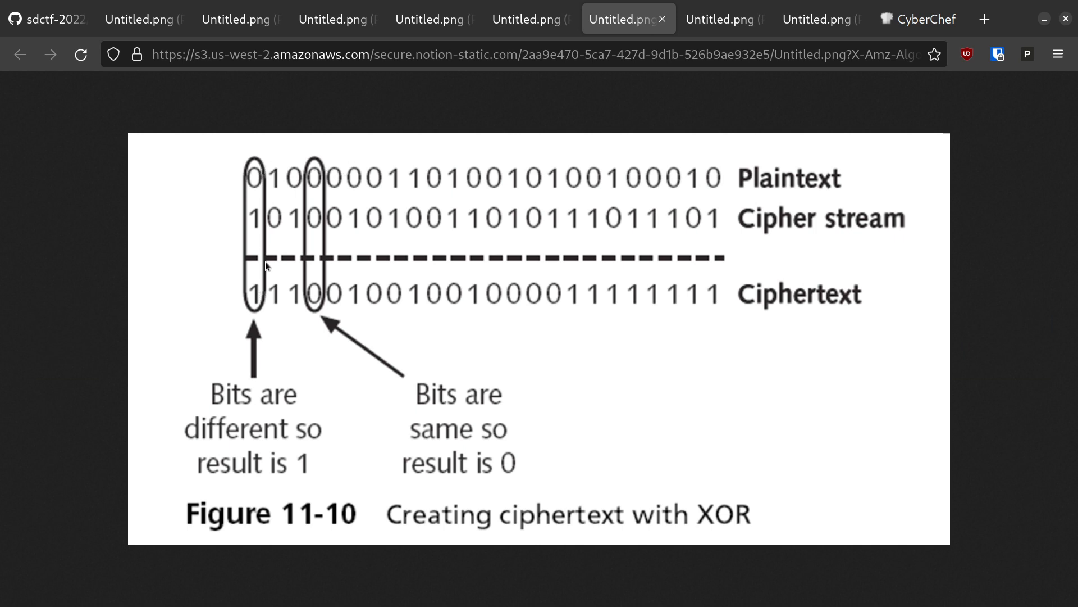
{"action": "mouse_move", "coordinate": [301, 297]}
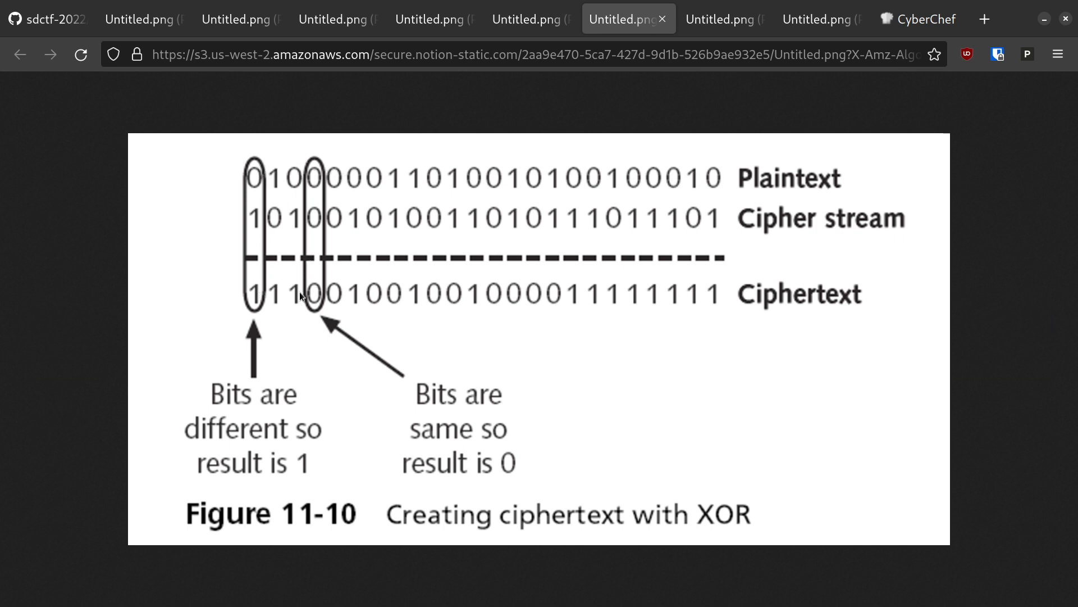
{"action": "mouse_move", "coordinate": [404, 134]}
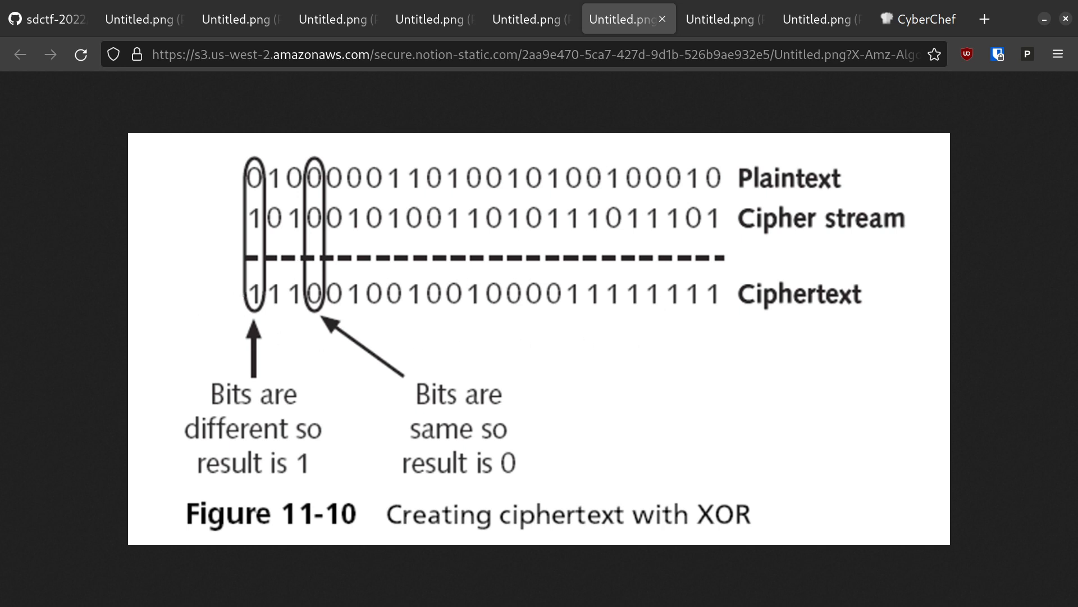
{"action": "mouse_move", "coordinate": [576, 116]}
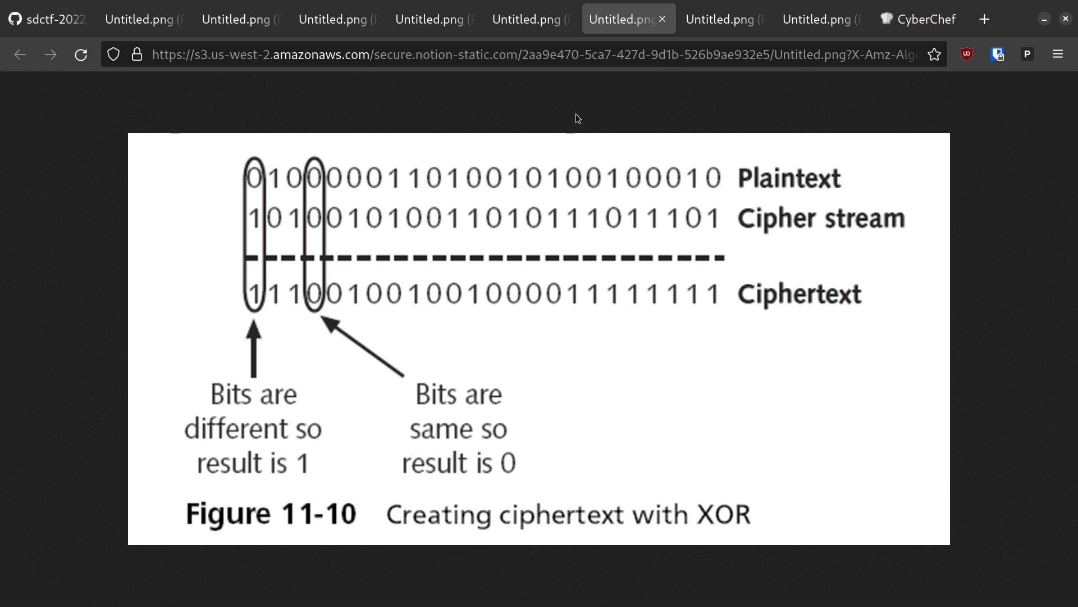
Step: Show the XOR cryptography chart with encrypt and decrypt examples using a secret key
{"action": "left_click", "coordinate": [725, 19]}
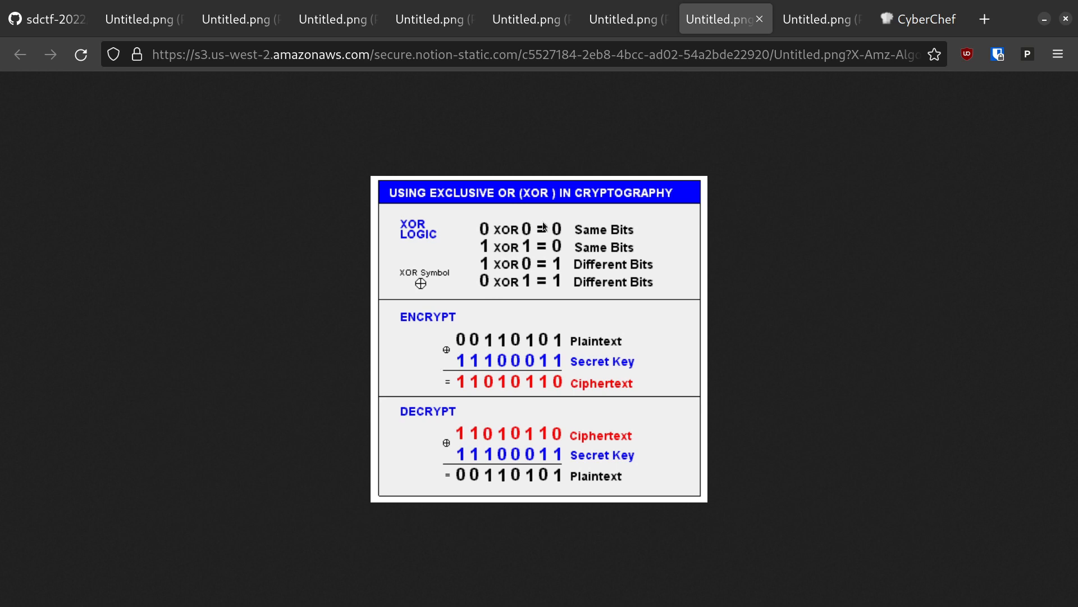
{"action": "mouse_move", "coordinate": [517, 239]}
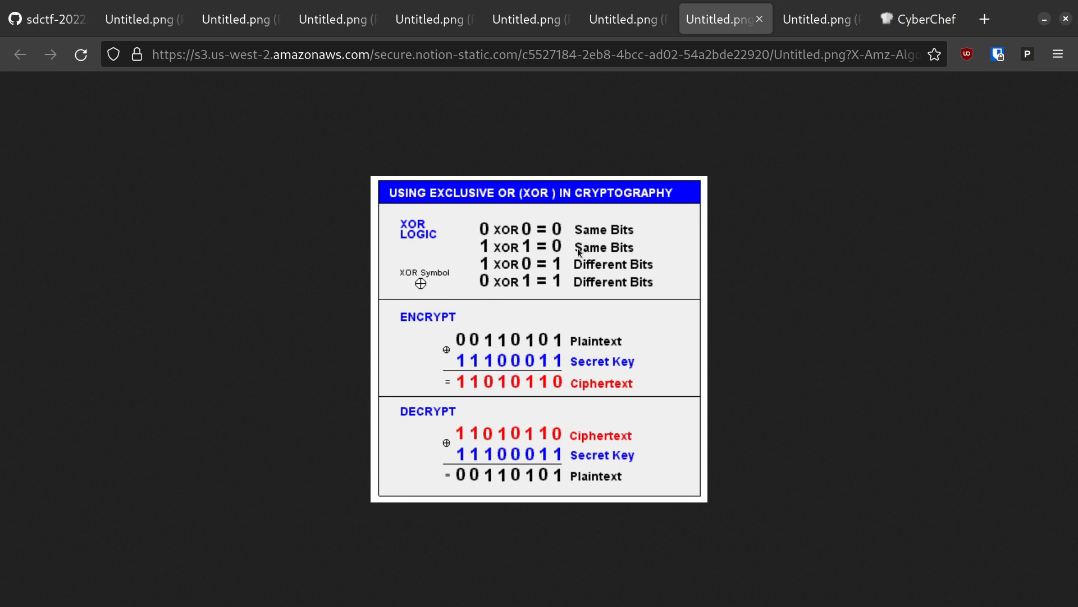
{"action": "mouse_move", "coordinate": [574, 291]}
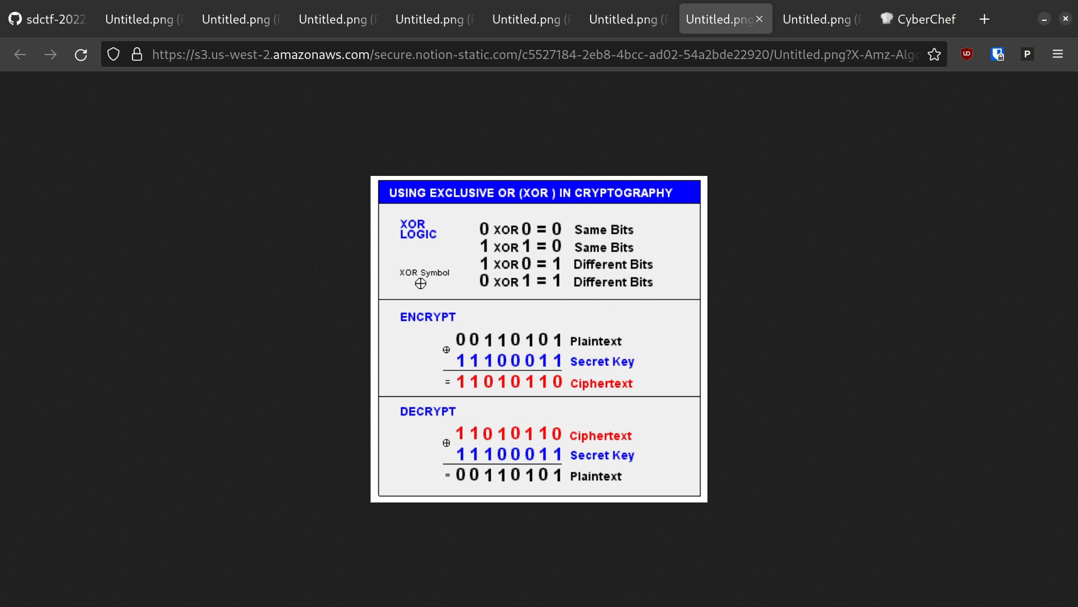
{"action": "mouse_move", "coordinate": [526, 333]}
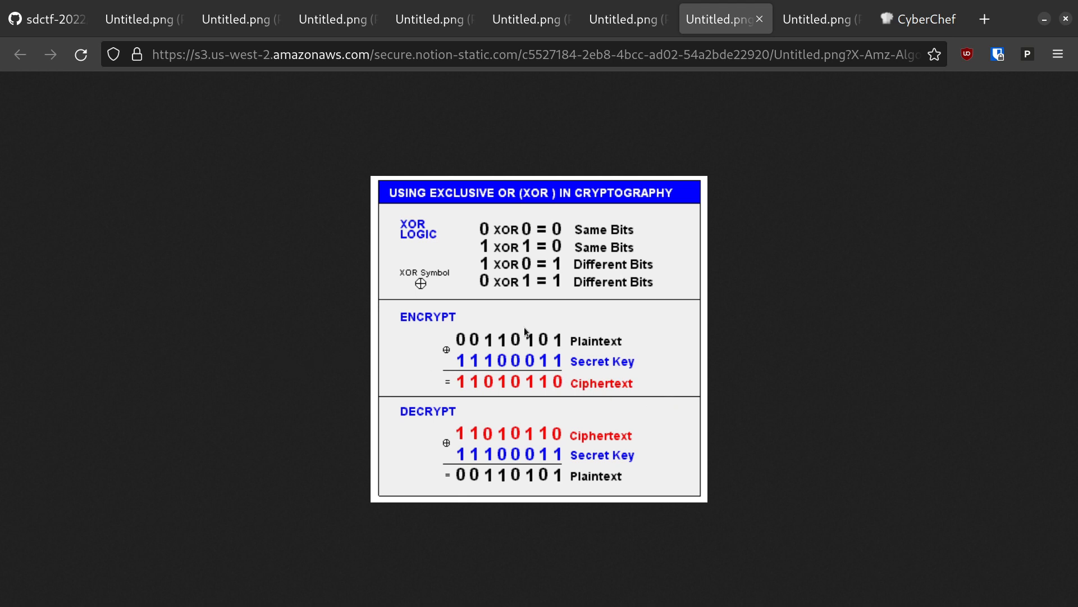
{"action": "mouse_move", "coordinate": [569, 364]}
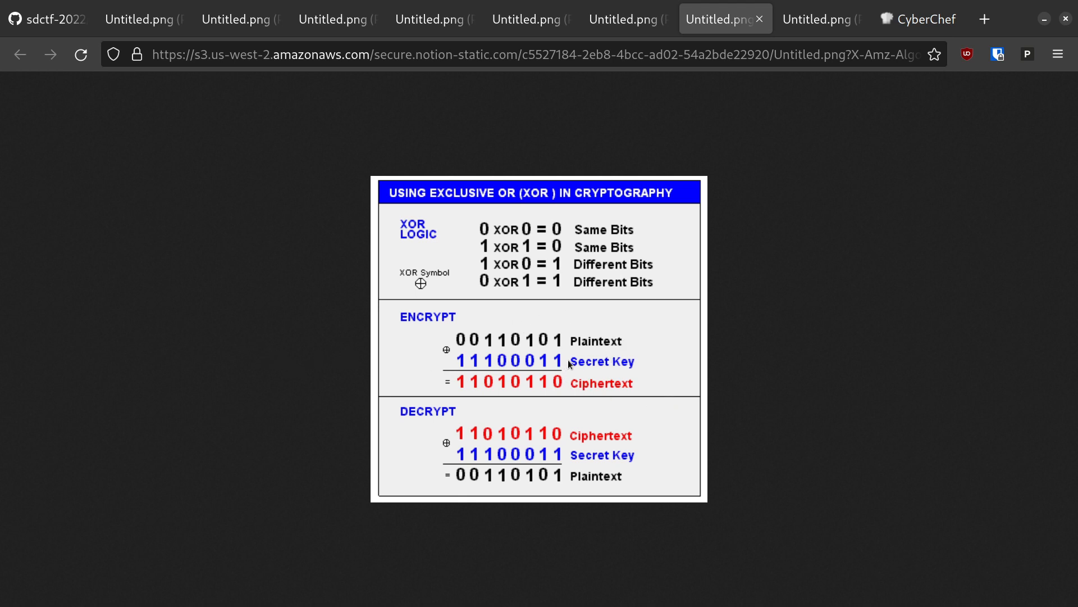
{"action": "mouse_move", "coordinate": [565, 389]}
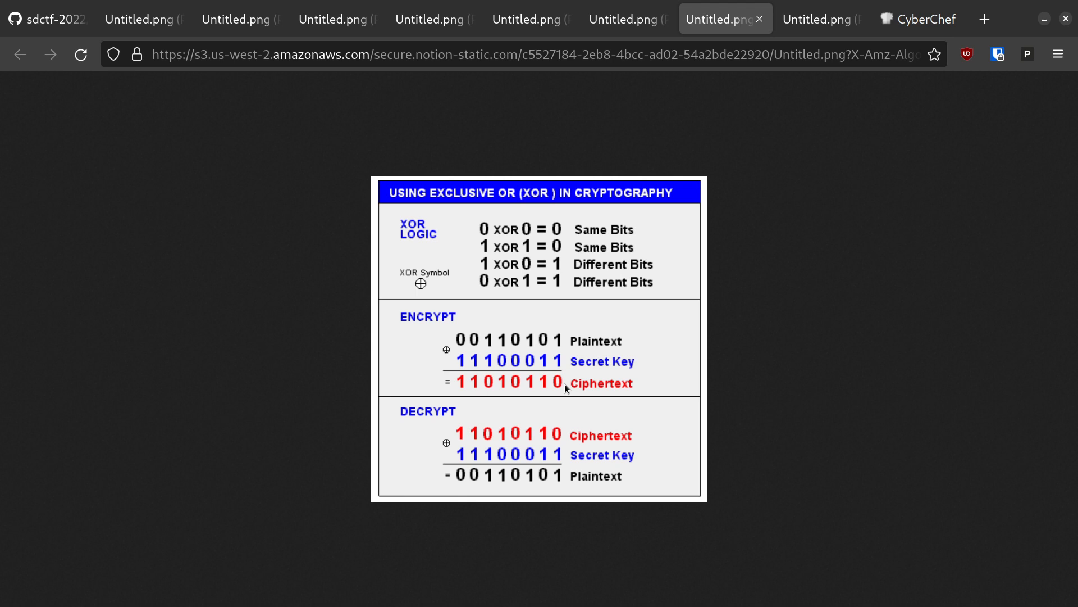
{"action": "mouse_move", "coordinate": [566, 421]}
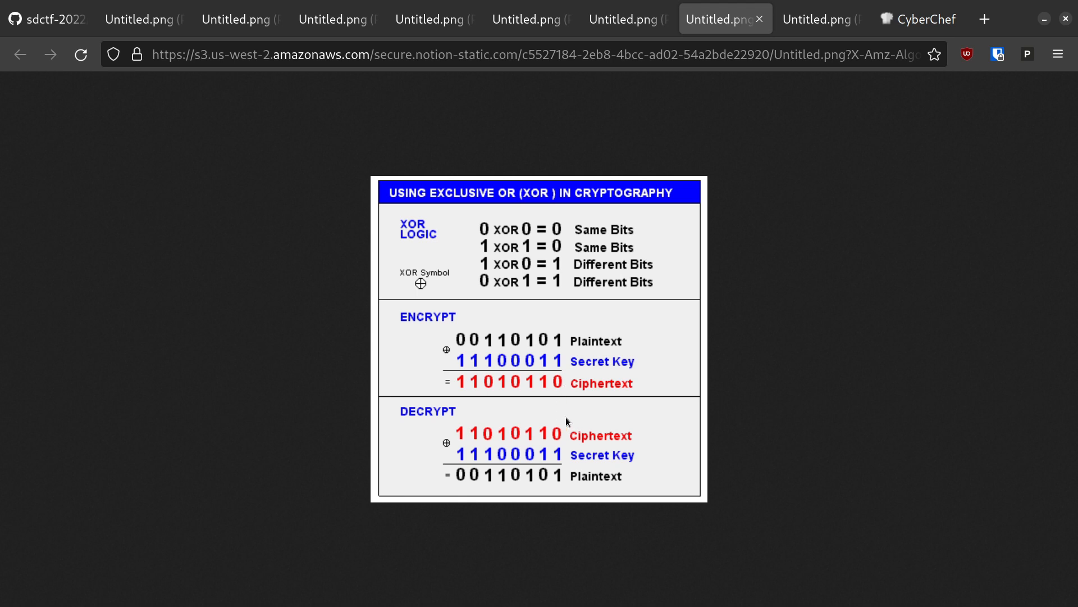
{"action": "mouse_move", "coordinate": [607, 460]}
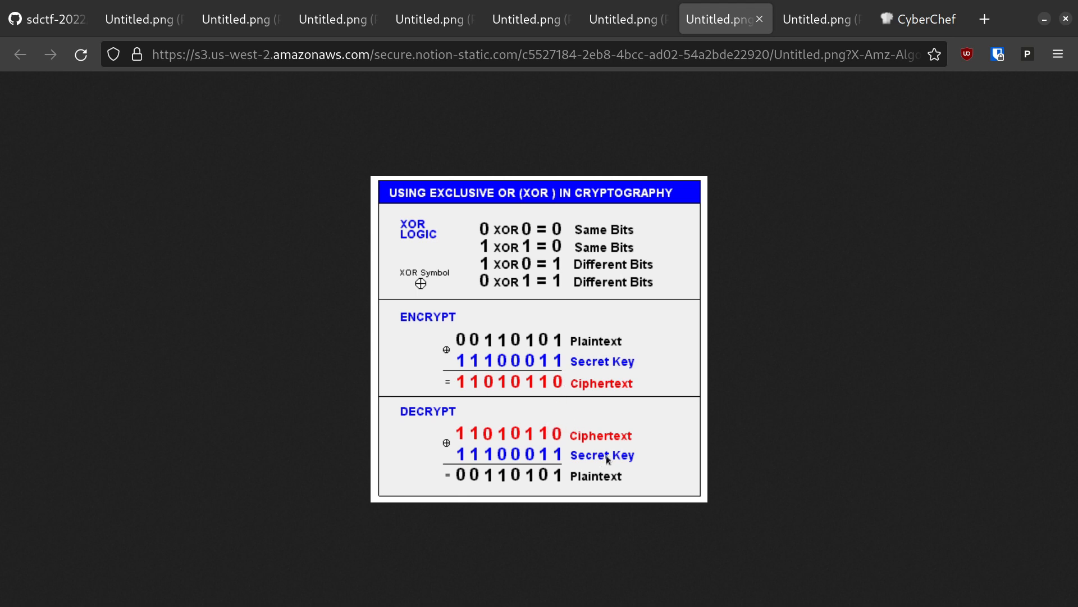
{"action": "mouse_move", "coordinate": [620, 486]}
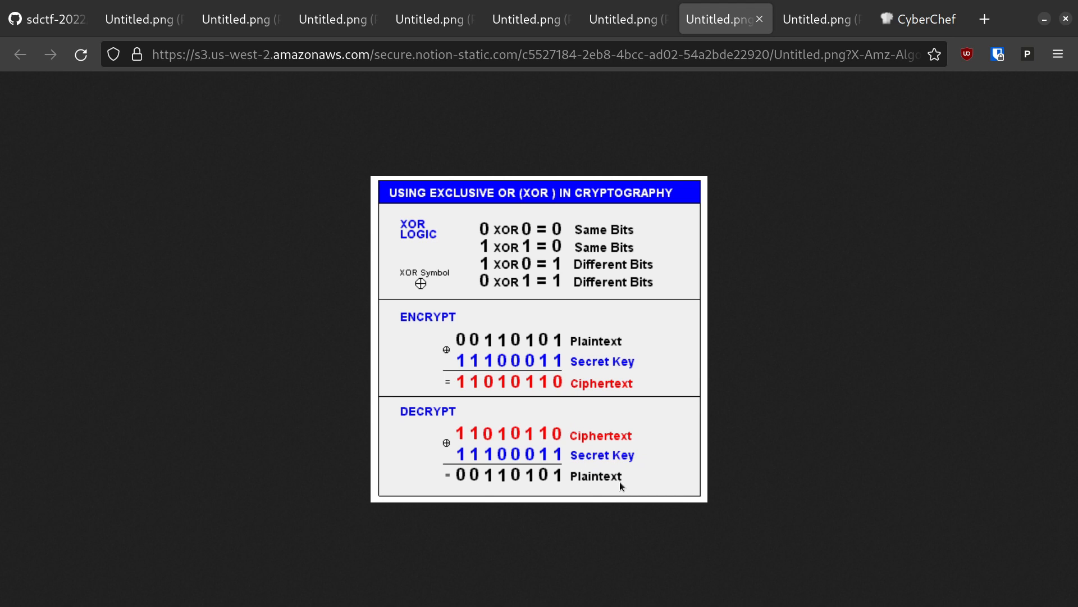
{"action": "mouse_move", "coordinate": [647, 496]}
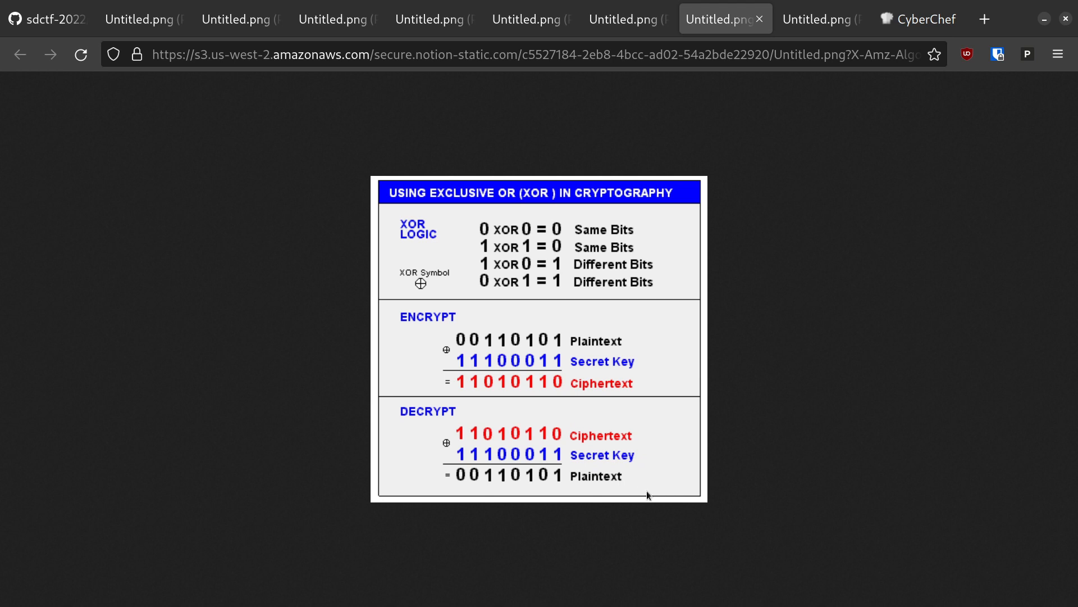
{"action": "mouse_move", "coordinate": [633, 483]}
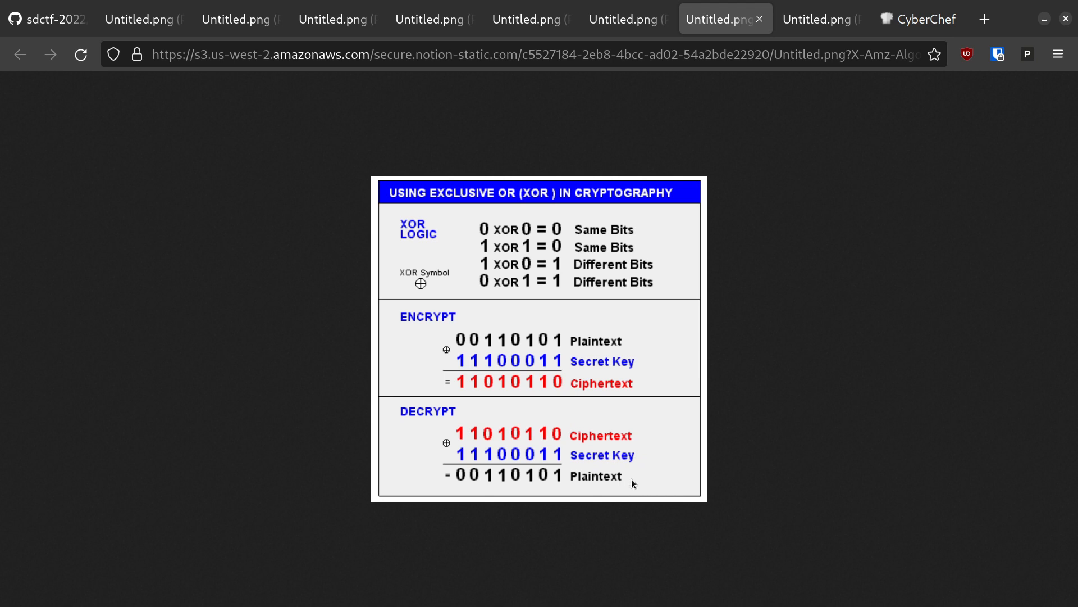
{"action": "mouse_move", "coordinate": [750, 260]}
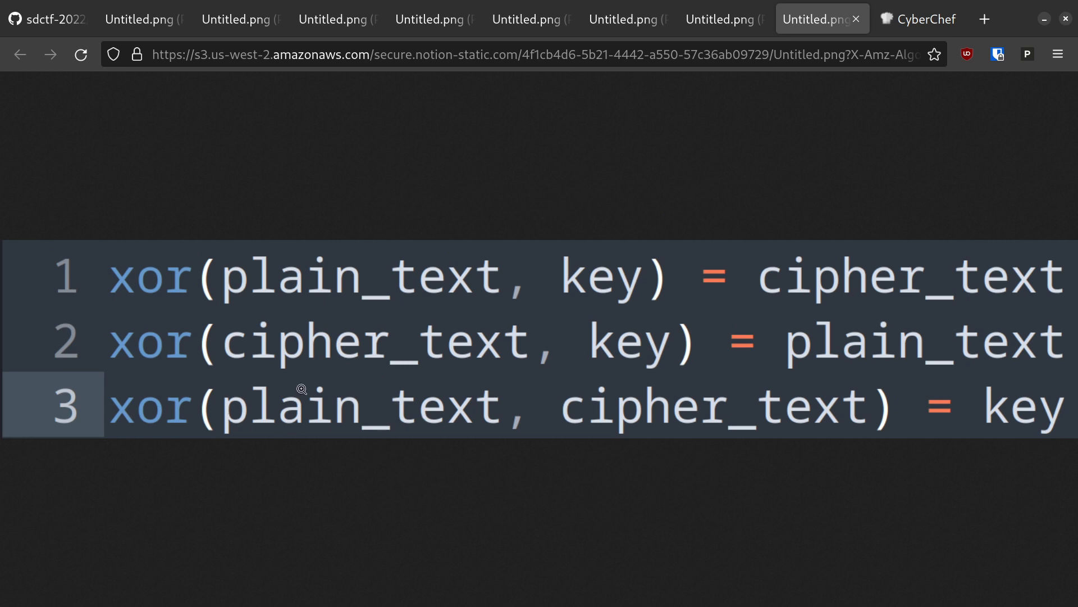
{"action": "mouse_move", "coordinate": [1013, 428]}
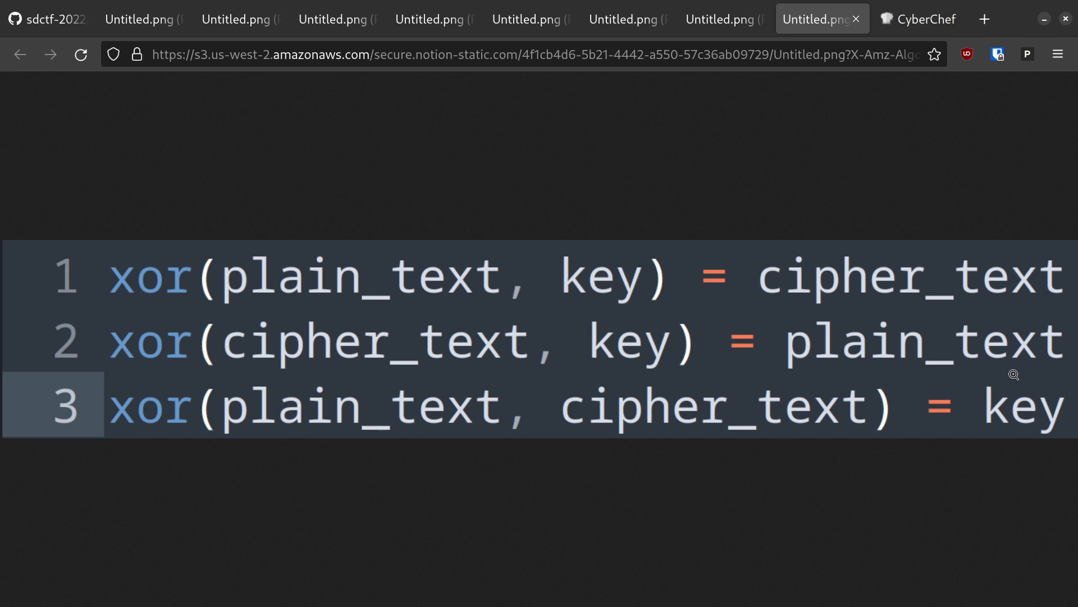
{"action": "mouse_move", "coordinate": [446, 422]}
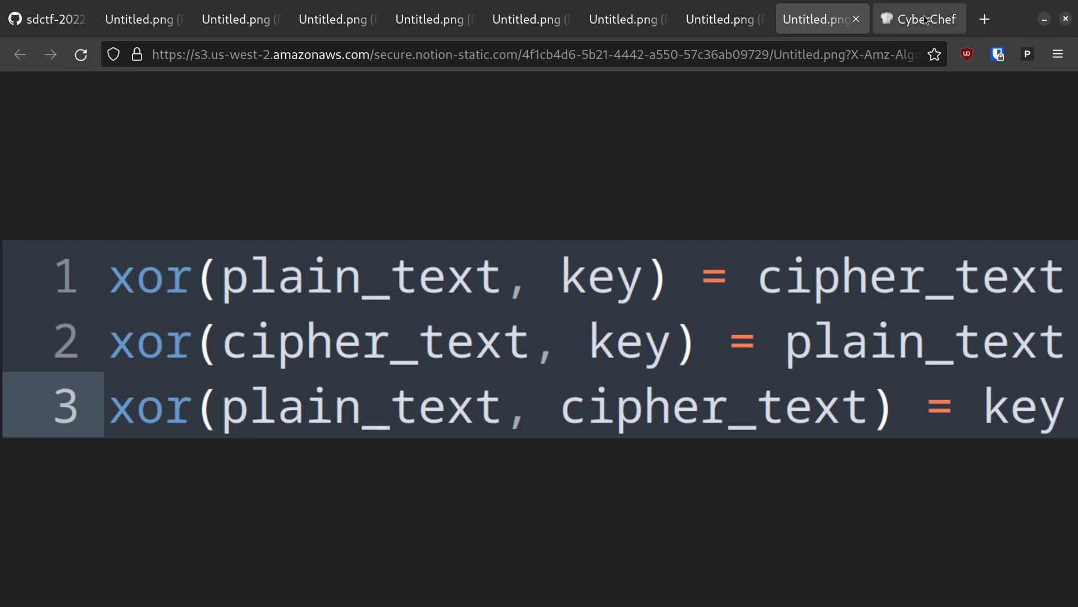
Step: Switch from the XOR relations image to CyberChef with an empty recipe and input
{"action": "left_click", "coordinate": [920, 19]}
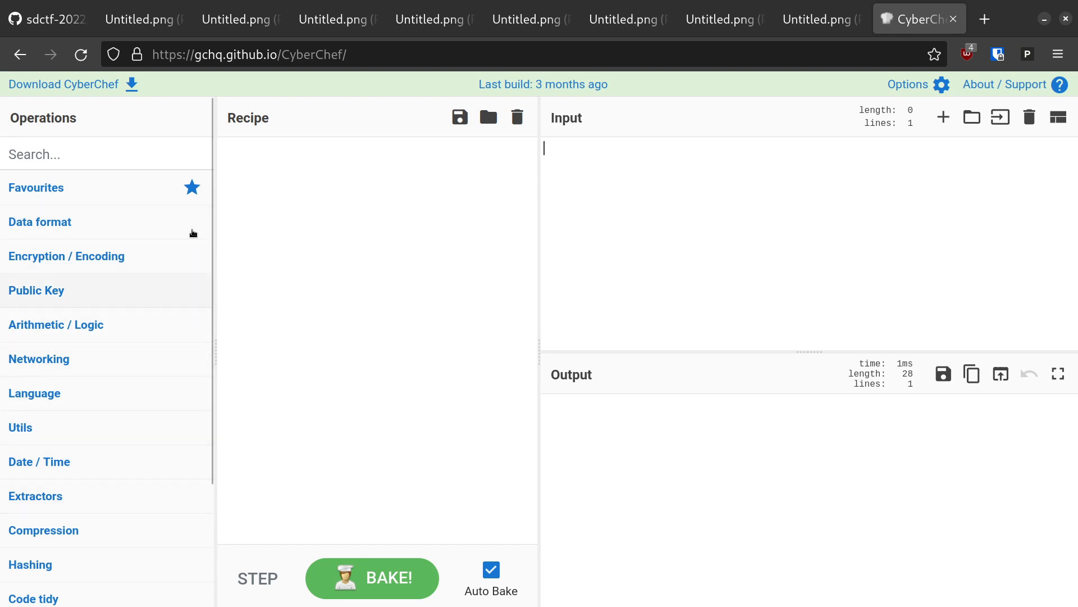
{"action": "mouse_move", "coordinate": [356, 306]}
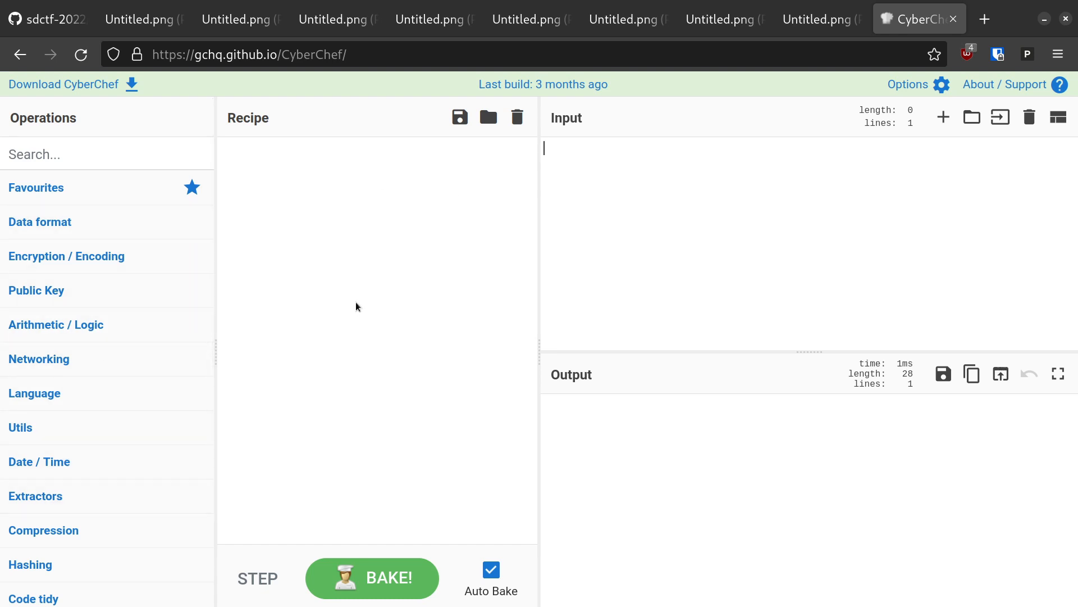
Step: Enter ciphertext kwsbqhS}_aYLH_!WYg+kDIV0yp[k as input and set the XOR key to sdctf{
{"action": "type", "text": "kwsbqhS}_aYLH_!WYg+kDIV0yp[k"}
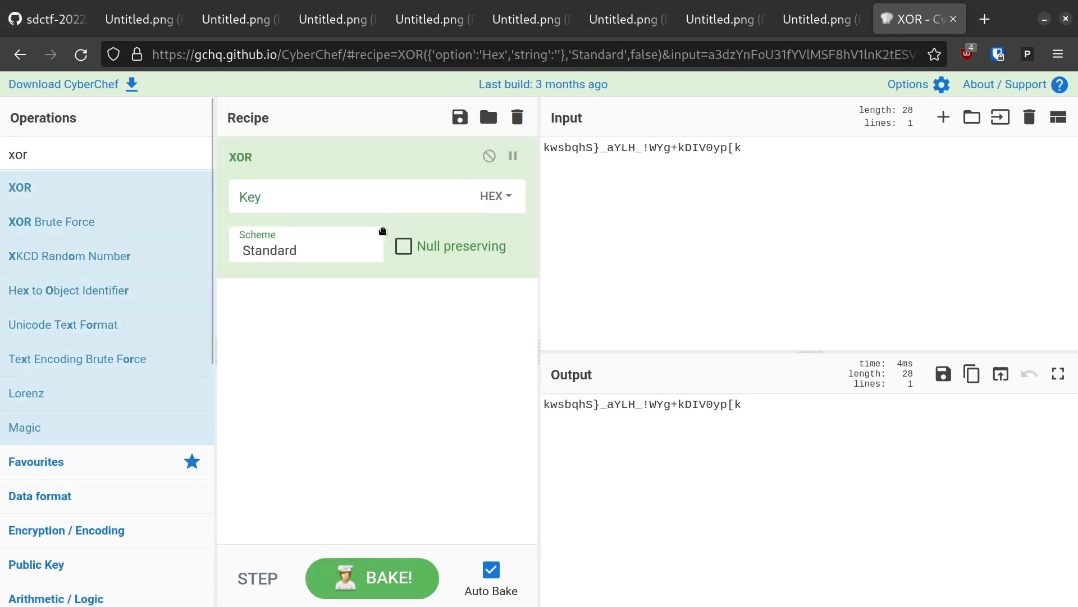
{"action": "left_click", "coordinate": [339, 198]}
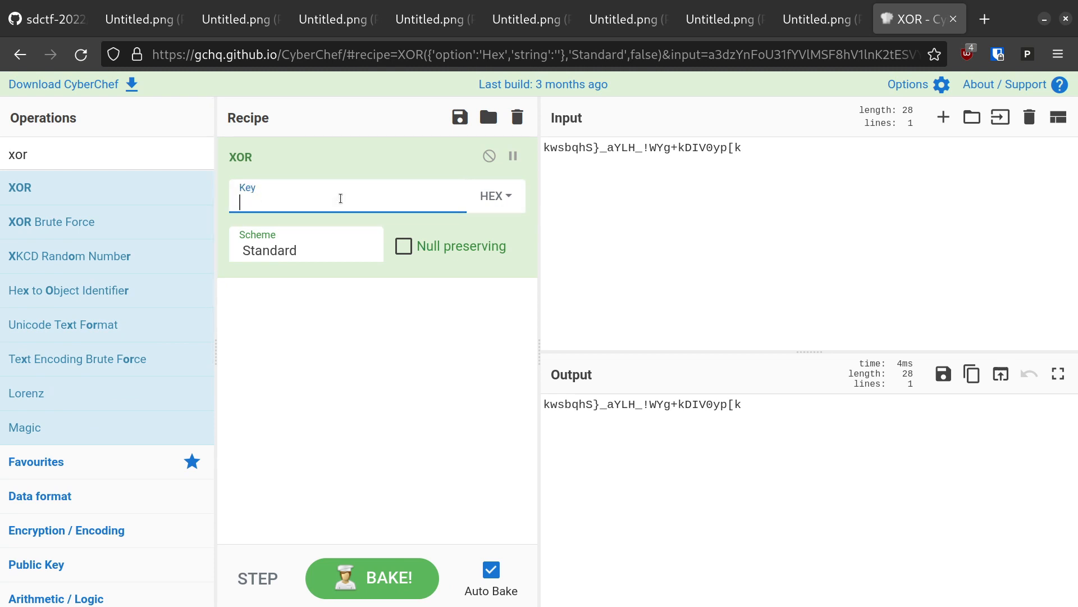
{"action": "type", "text": "sdctf{"}
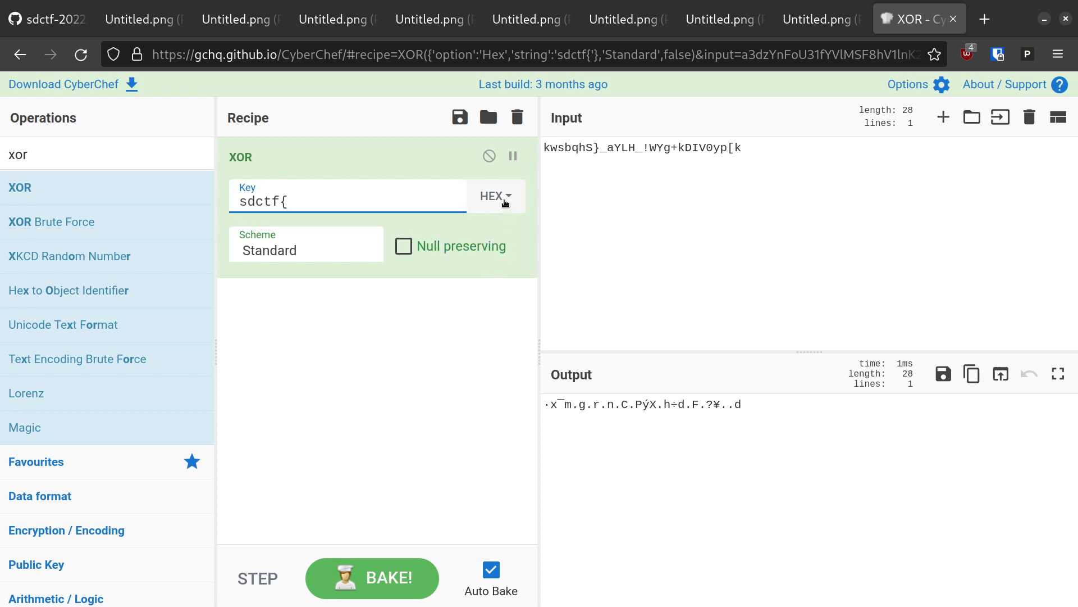
Step: Change the XOR key format from HEX to UTF8 so sdctf{ is read as text
{"action": "left_click", "coordinate": [492, 195]}
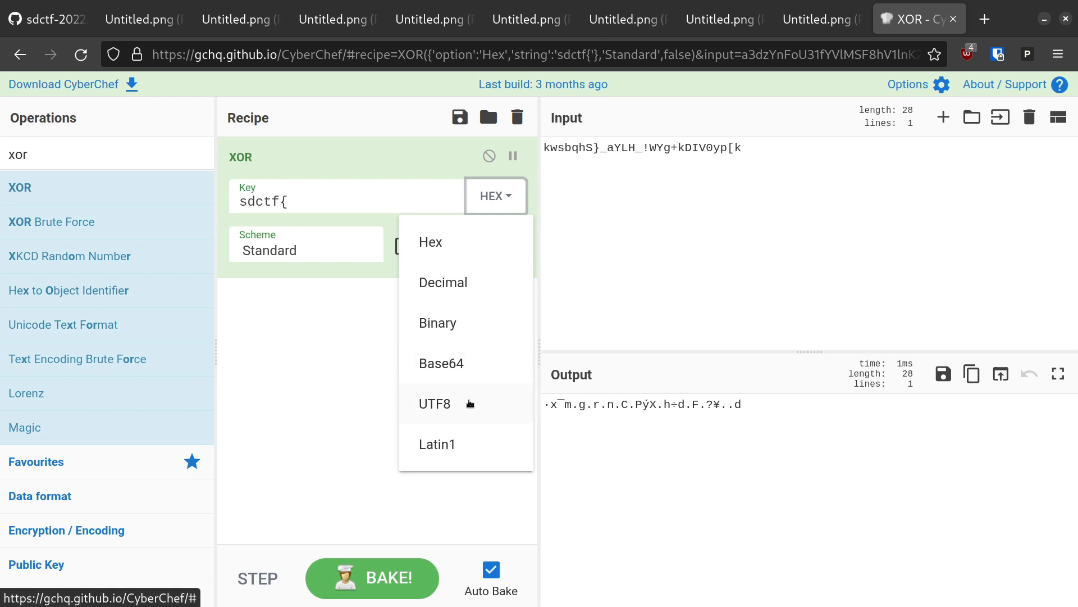
{"action": "left_click", "coordinate": [433, 404]}
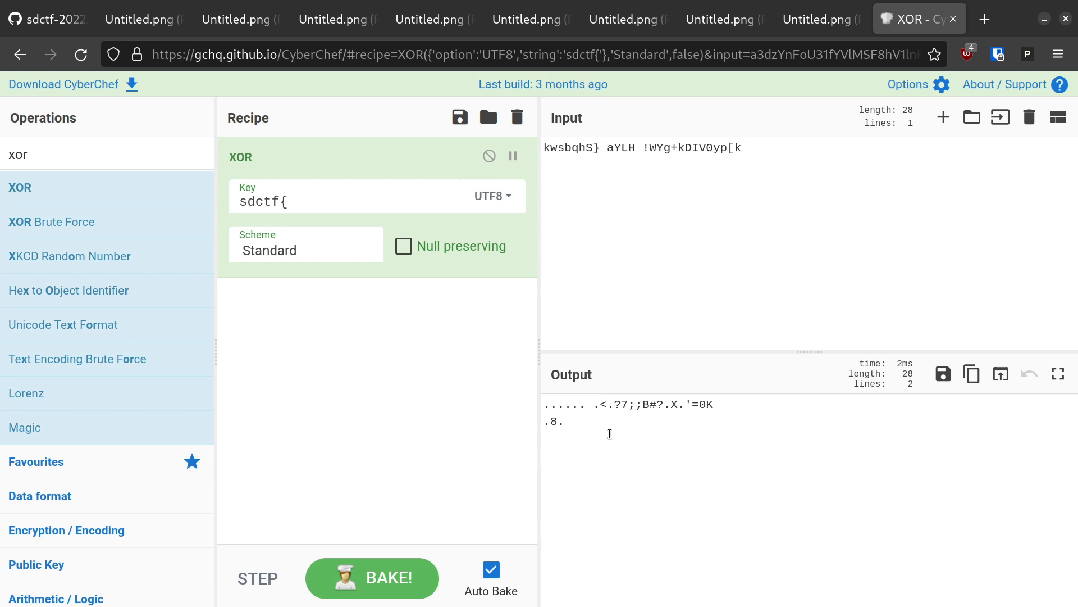
{"action": "mouse_move", "coordinate": [565, 440]}
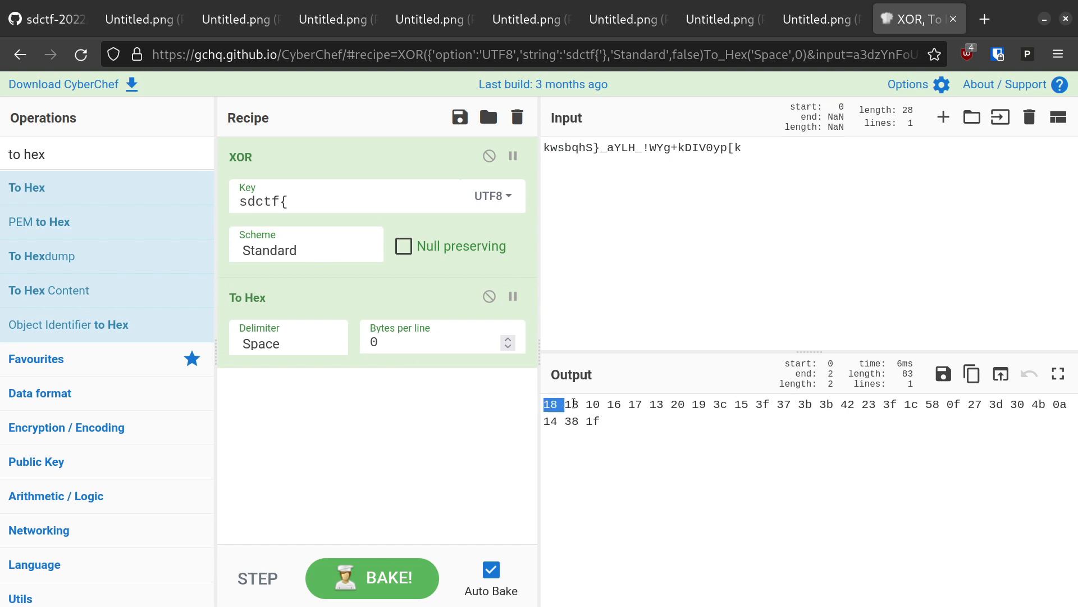
{"action": "left_click_drag", "start_coordinate": [554, 403], "coordinate": [663, 403]}
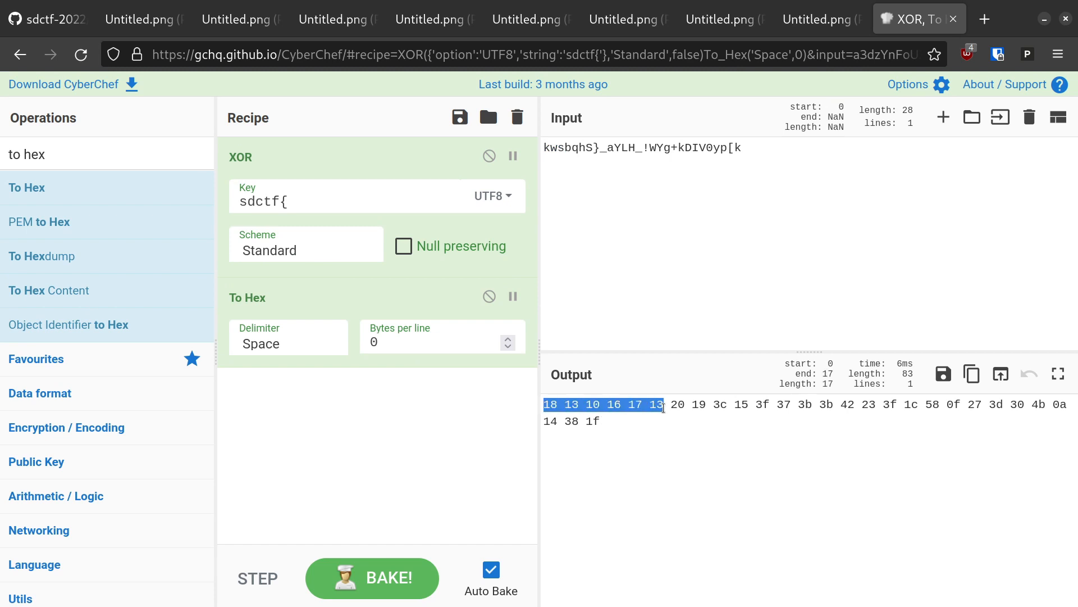
{"action": "right_click", "coordinate": [605, 404]}
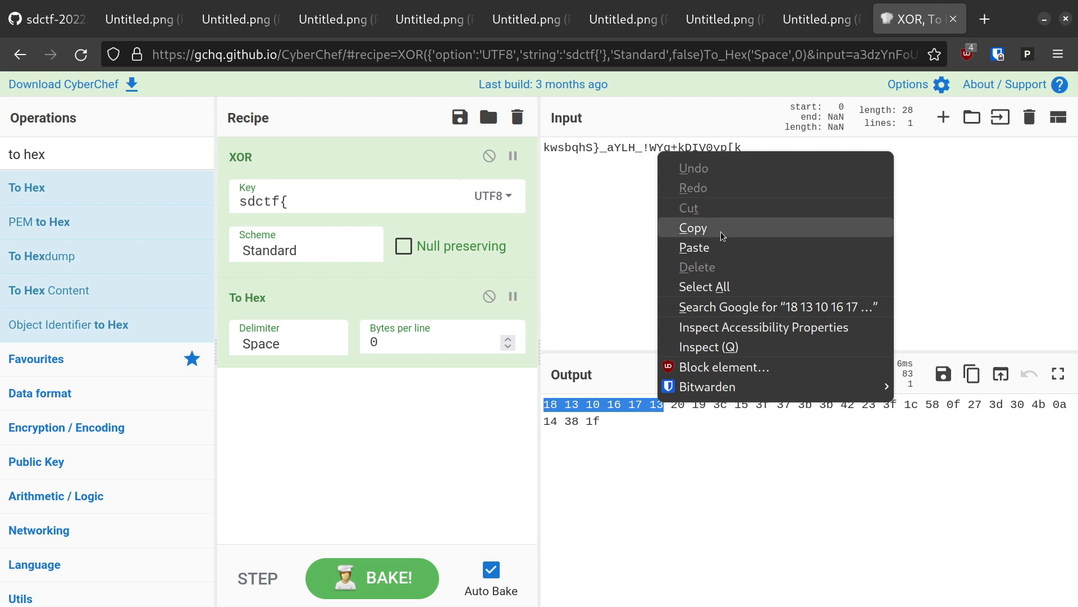
{"action": "left_click", "coordinate": [314, 323]}
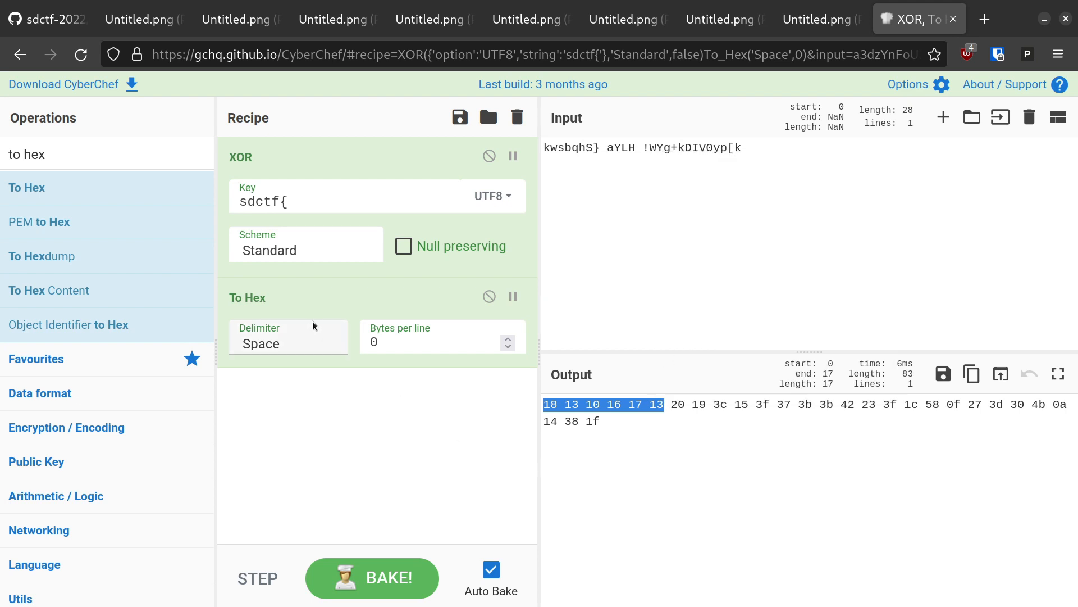
{"action": "left_click", "coordinate": [518, 117]}
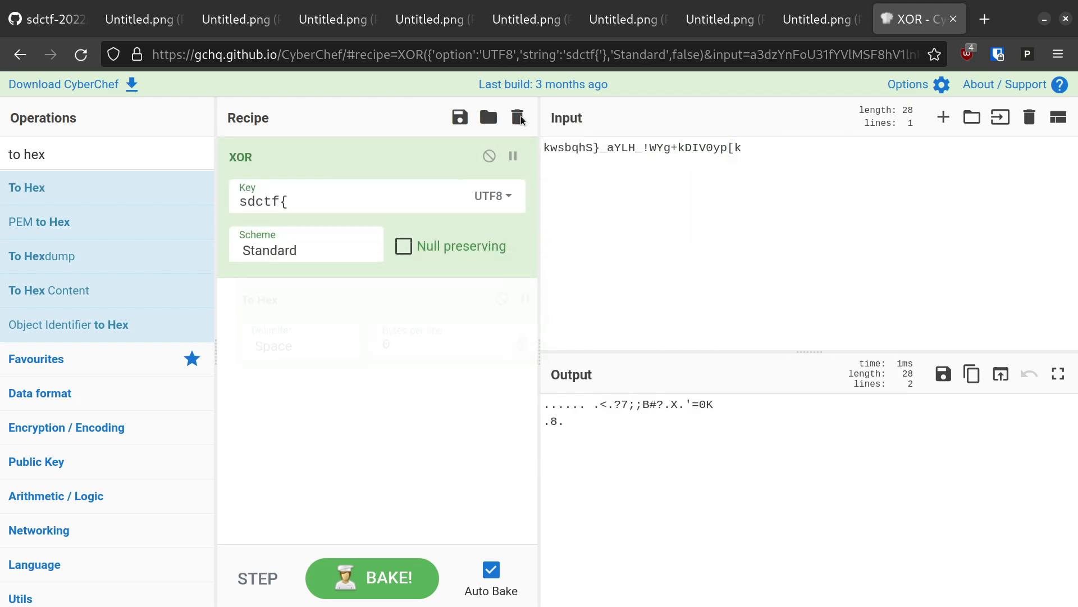
{"action": "left_click", "coordinate": [493, 196]}
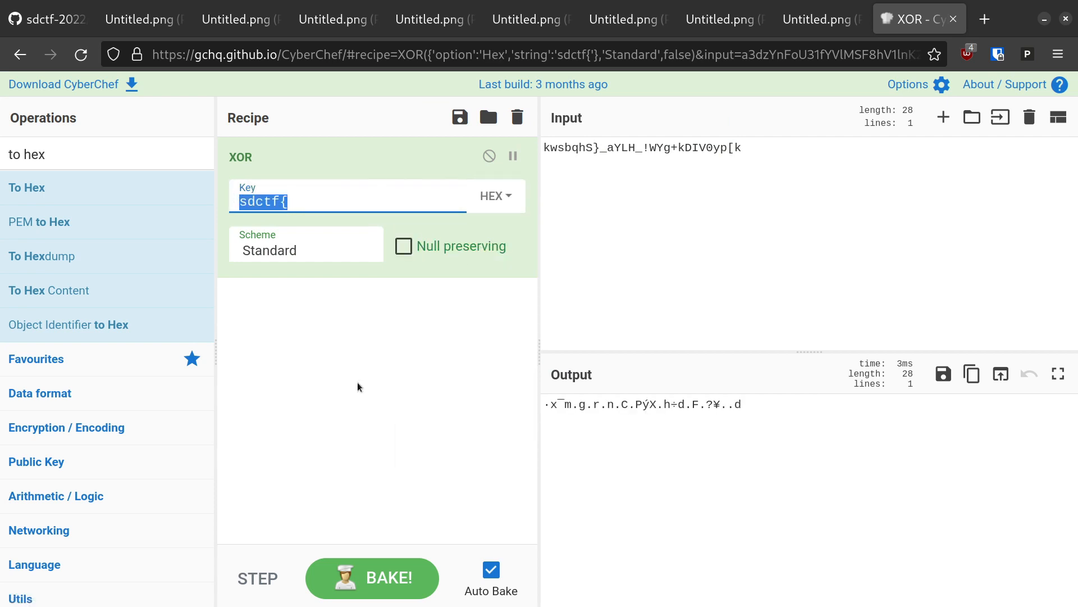
{"action": "type", "text": "1"}
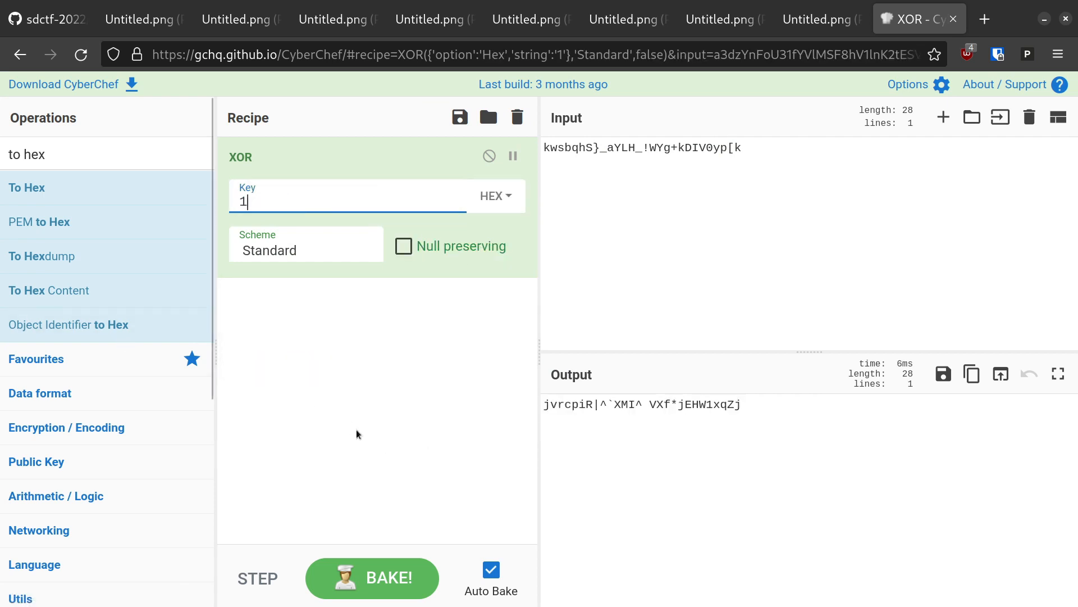
{"action": "type", "text": "8131016"}
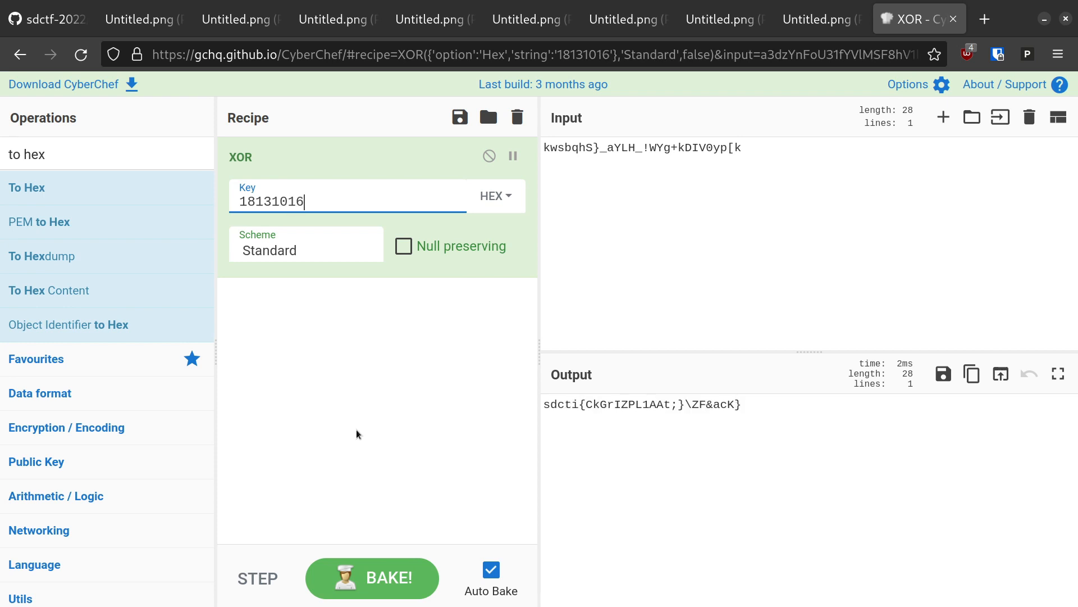
{"action": "type", "text": "1713"}
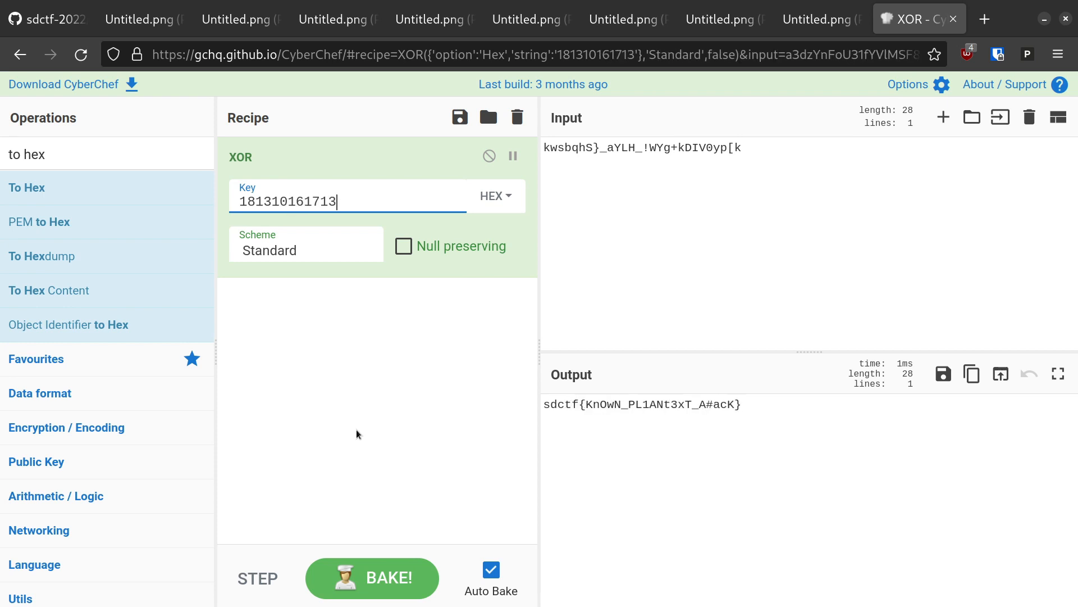